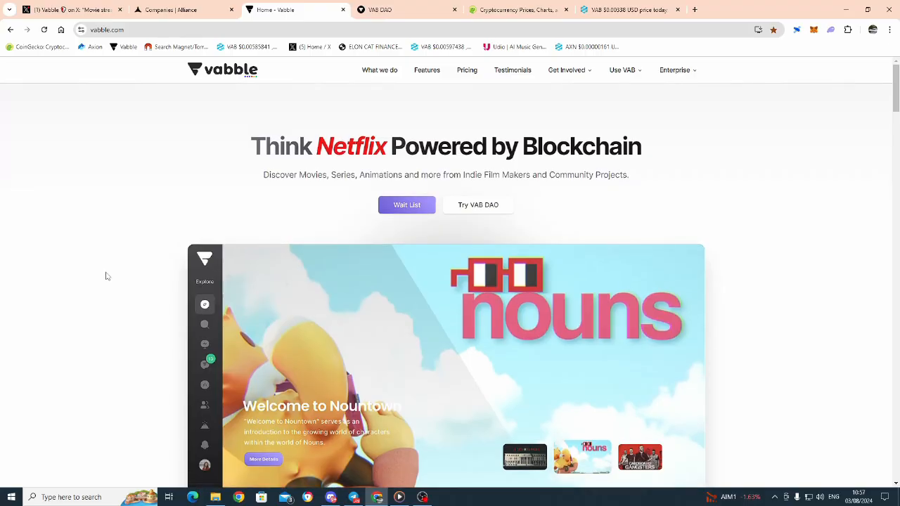
pyautogui.moveTo(77, 142)
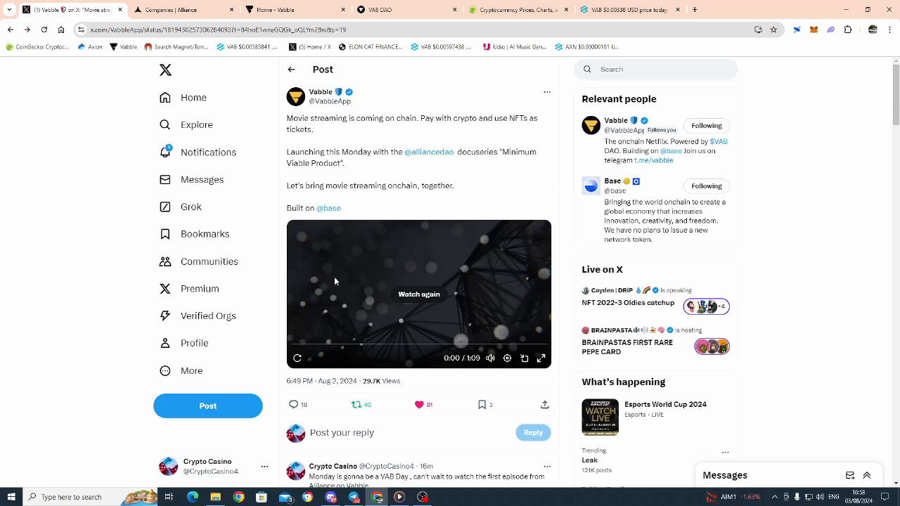
pyautogui.moveTo(410, 307)
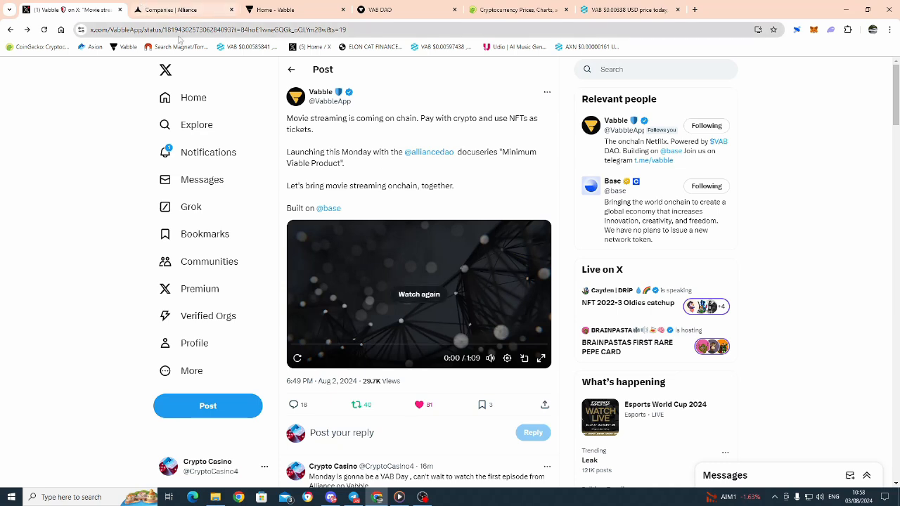
pyautogui.moveTo(503, 72)
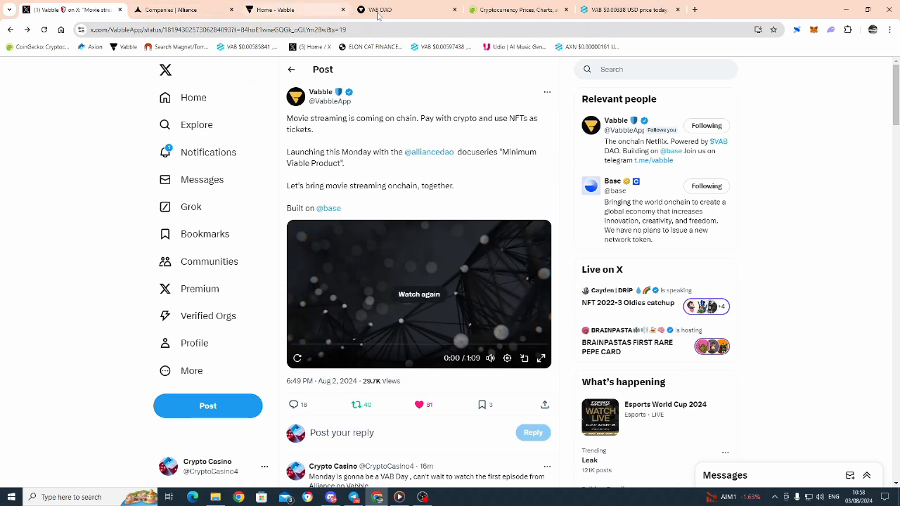
# Switch to the X tab showing Vabble's on-chain movie streaming announcement post.
pyautogui.click(380, 9)
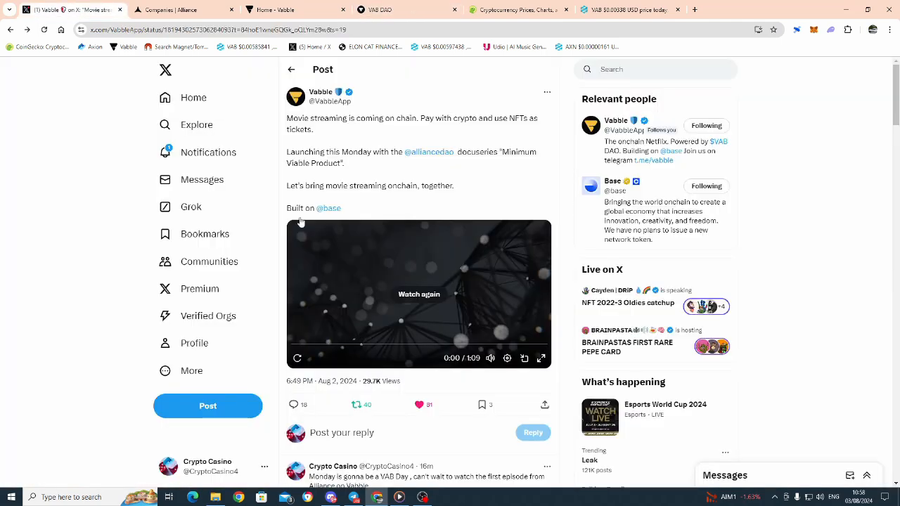
pyautogui.moveTo(414, 328)
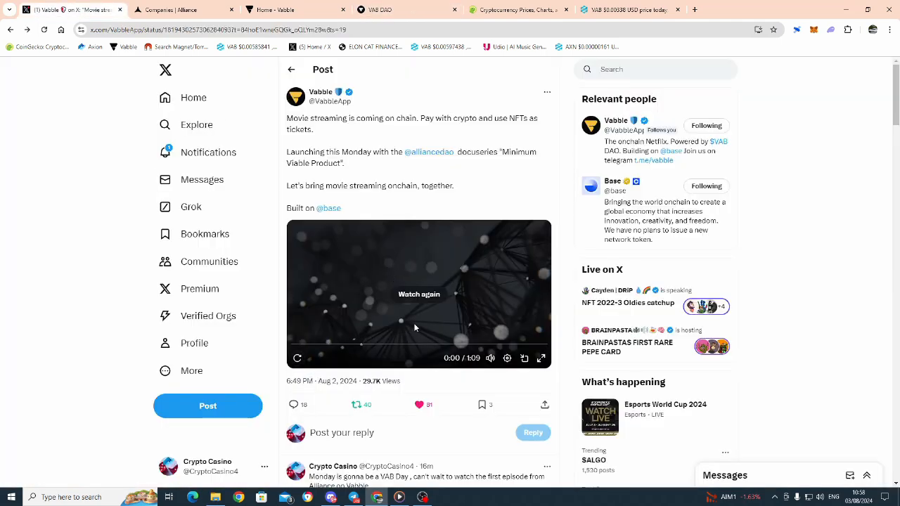
pyautogui.moveTo(415, 303)
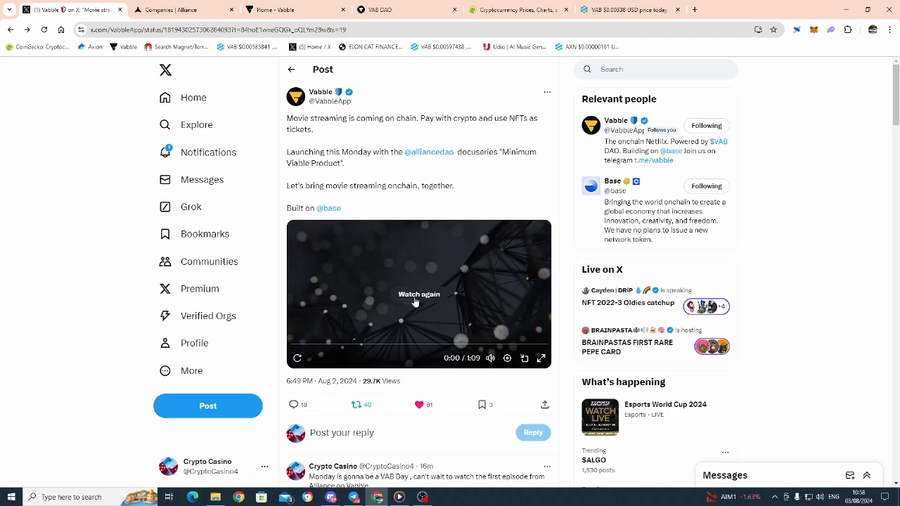
# Replay Vabble's promo video and watch it through to the closing end card.
pyautogui.click(418, 294)
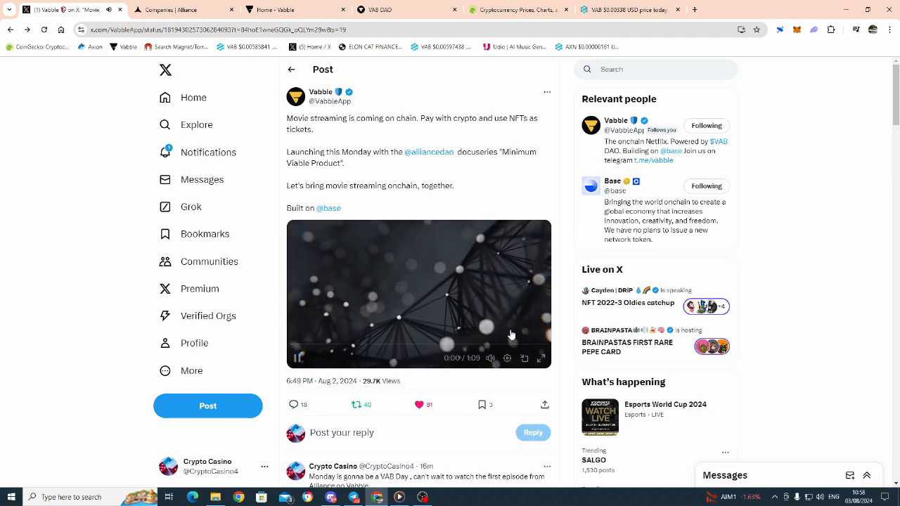
pyautogui.click(524, 359)
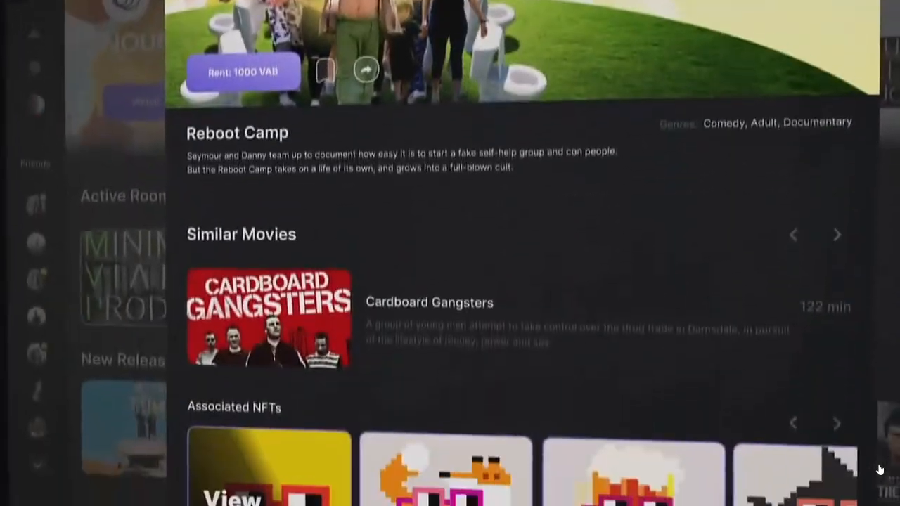
pyautogui.scroll(-3)
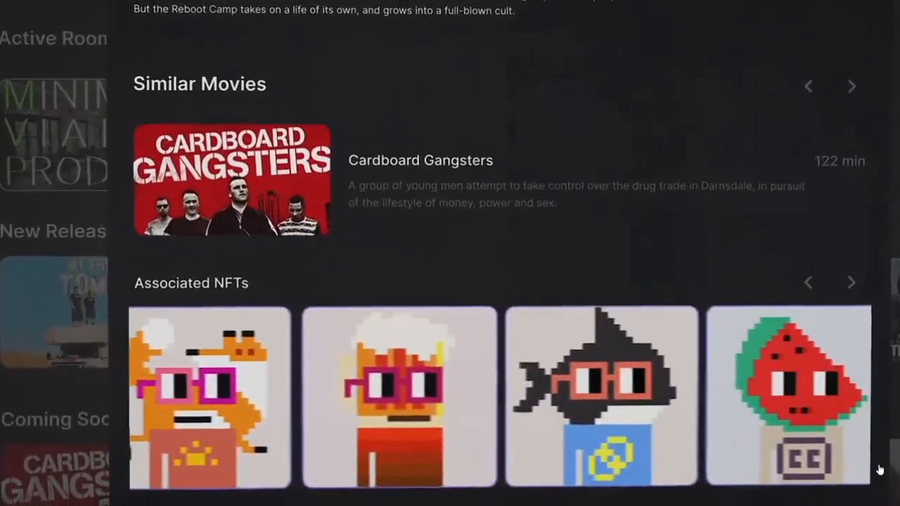
pyautogui.scroll(-3)
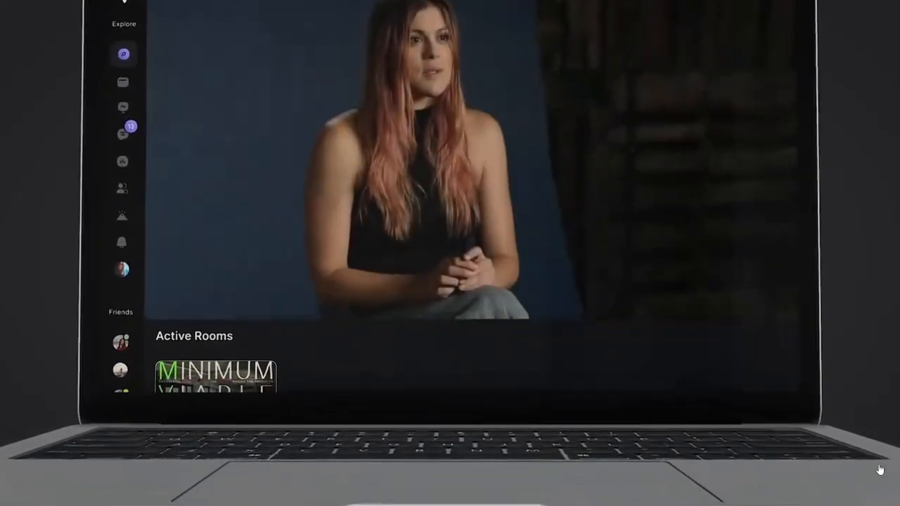
pyautogui.scroll(-3)
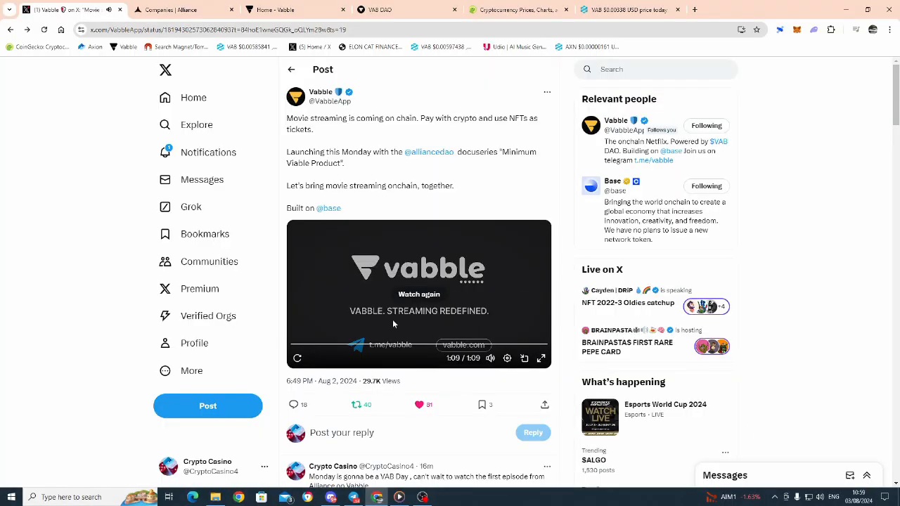
pyautogui.moveTo(376, 314)
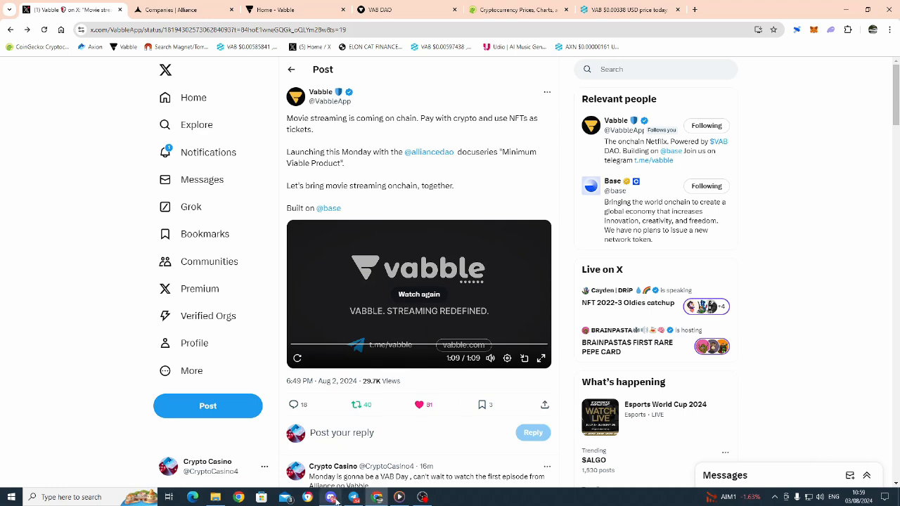
# Bring up Discord and scroll the major-announcements posts about the Alliance docuseries.
pyautogui.click(331, 497)
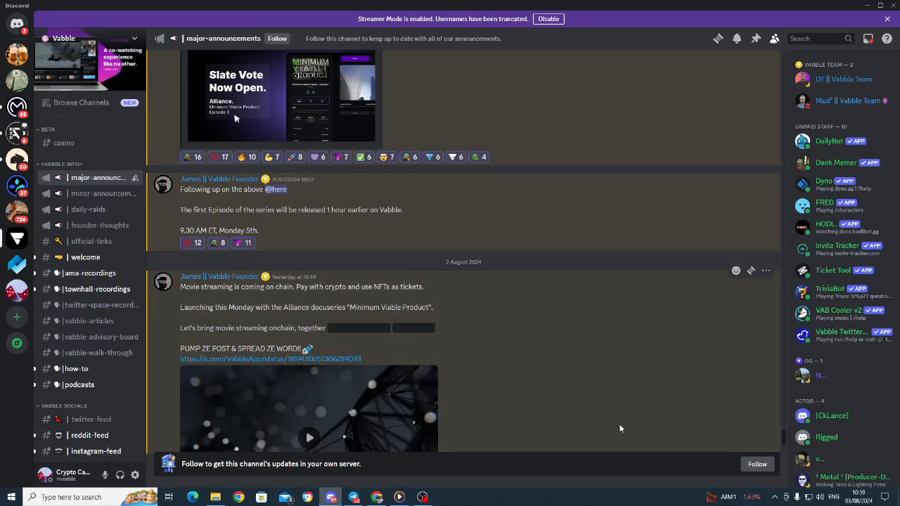
pyautogui.moveTo(342, 263)
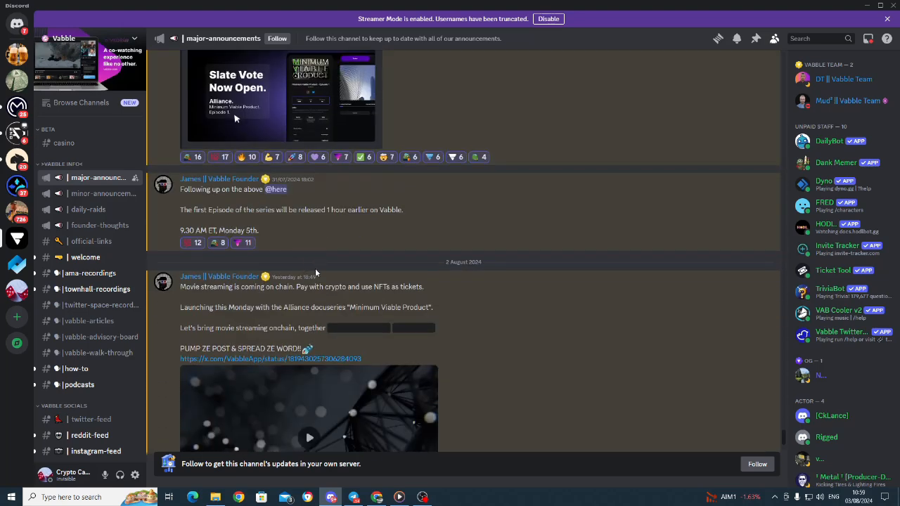
pyautogui.moveTo(331, 209)
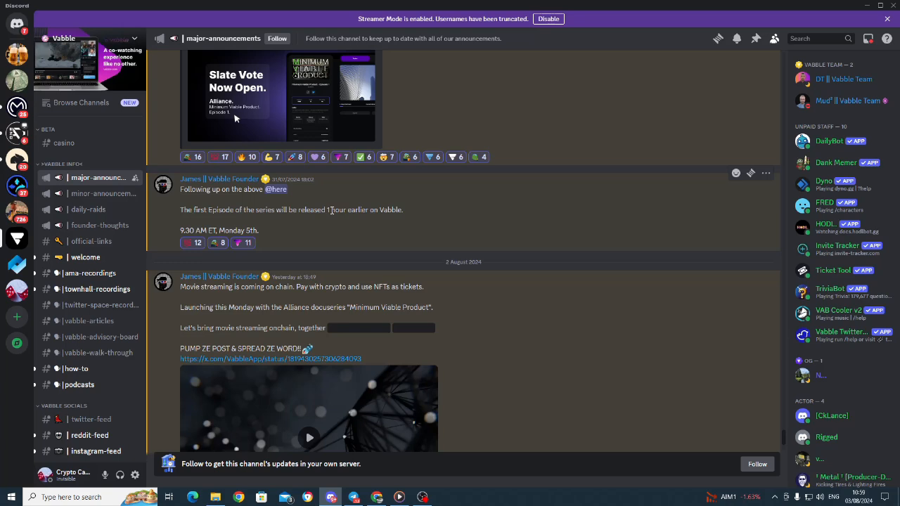
pyautogui.scroll(3)
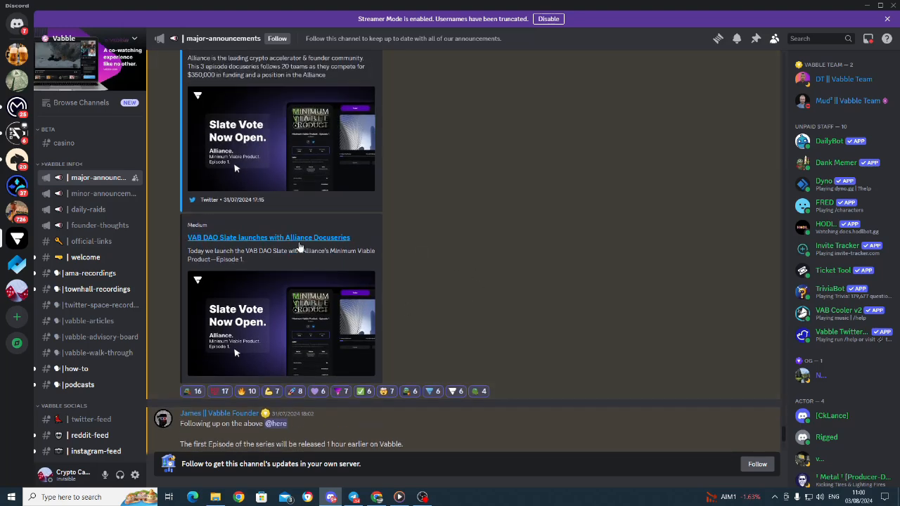
pyautogui.scroll(-3)
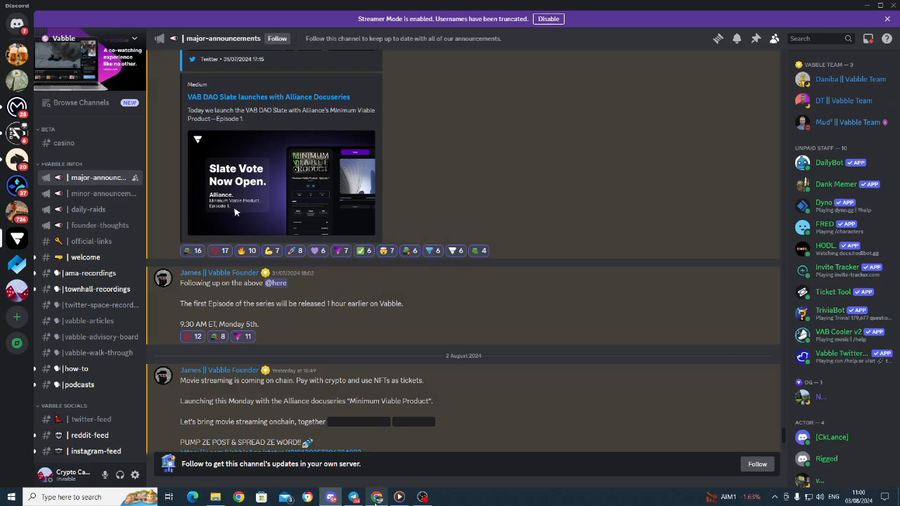
pyautogui.moveTo(399, 497)
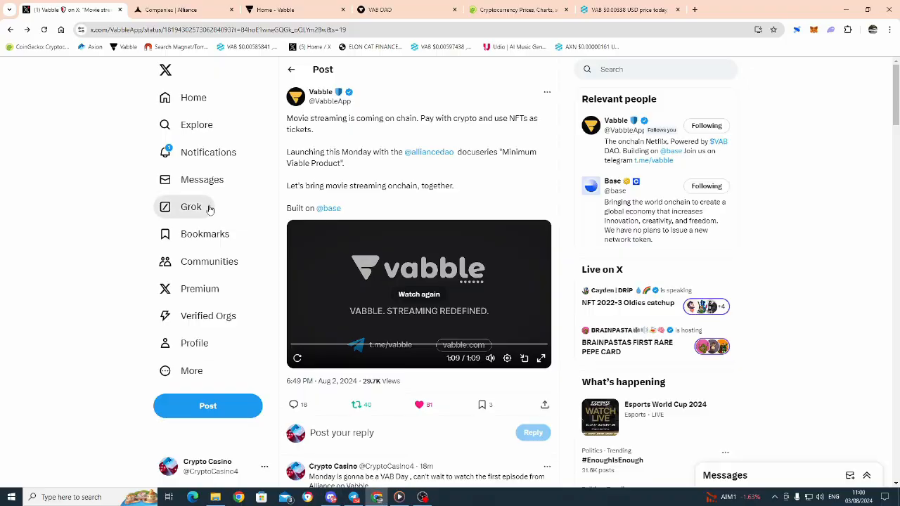
# Switch to the Vabble homepage tab and launch the VAB DAO app.
pyautogui.click(295, 10)
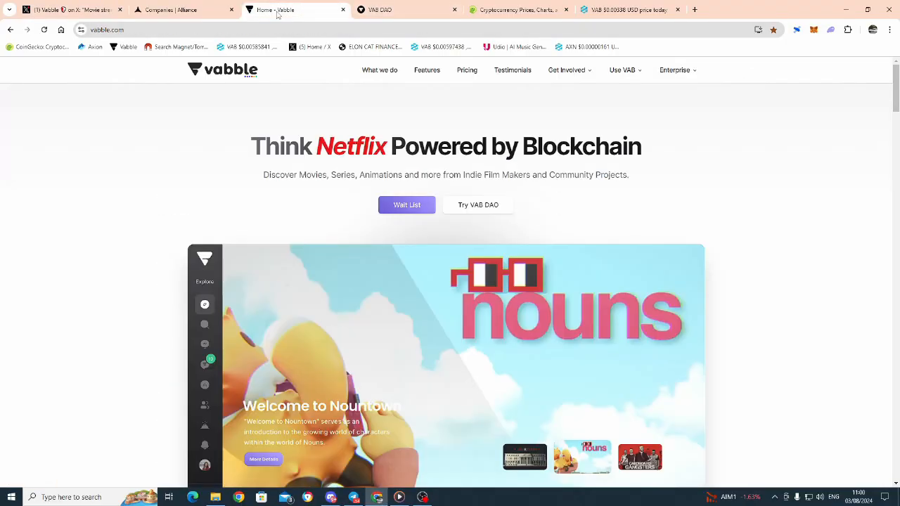
pyautogui.moveTo(378, 192)
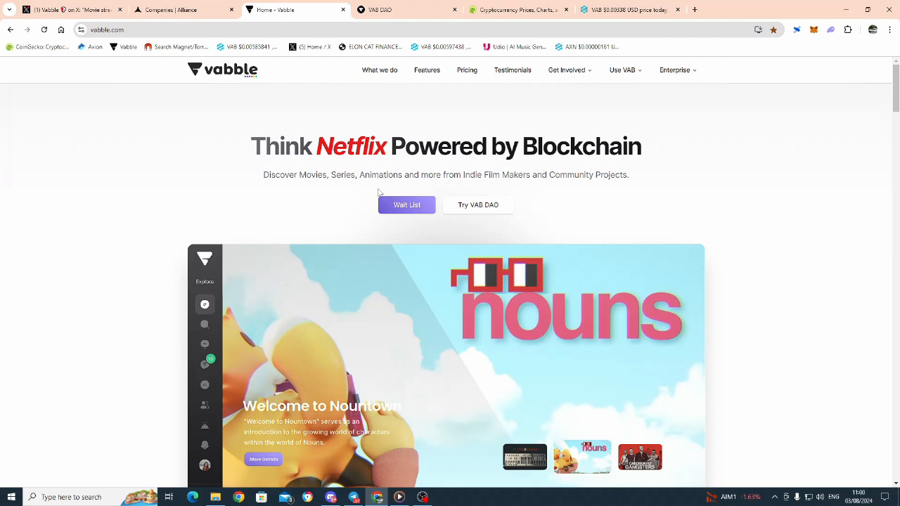
pyautogui.moveTo(814, 124)
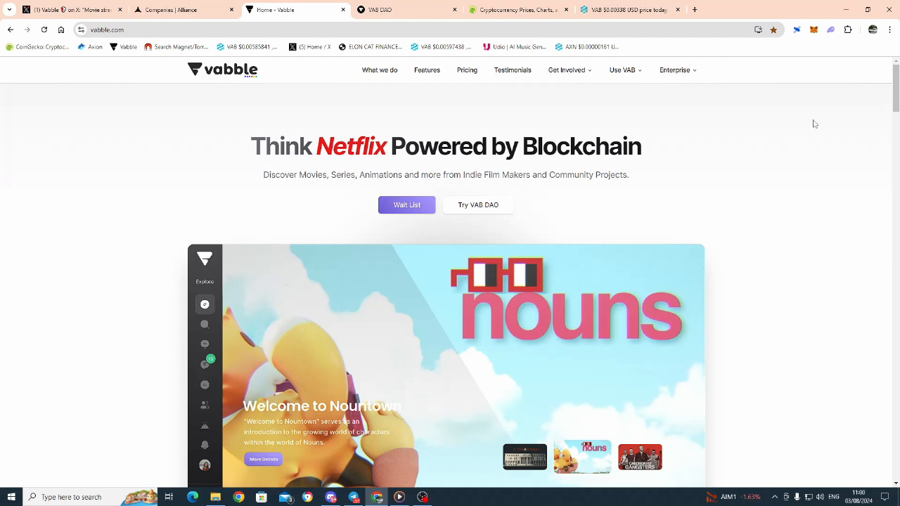
pyautogui.moveTo(478, 204)
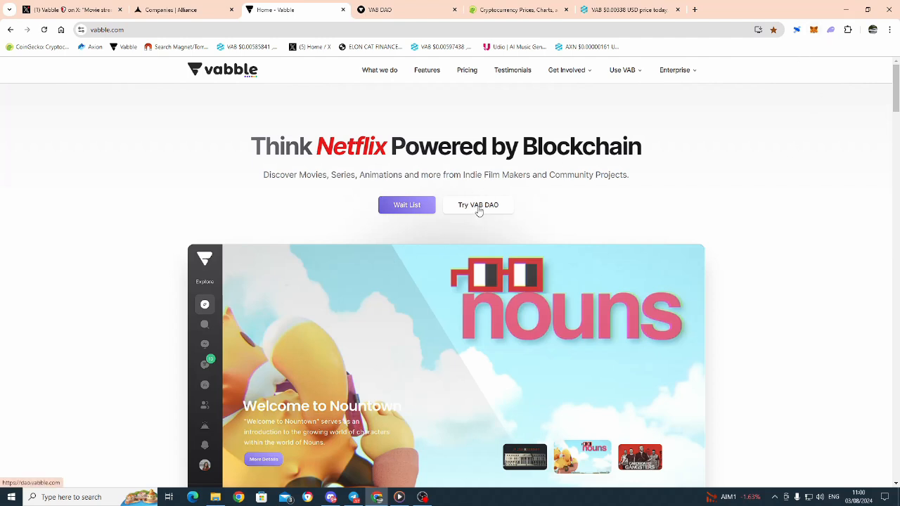
pyautogui.click(478, 205)
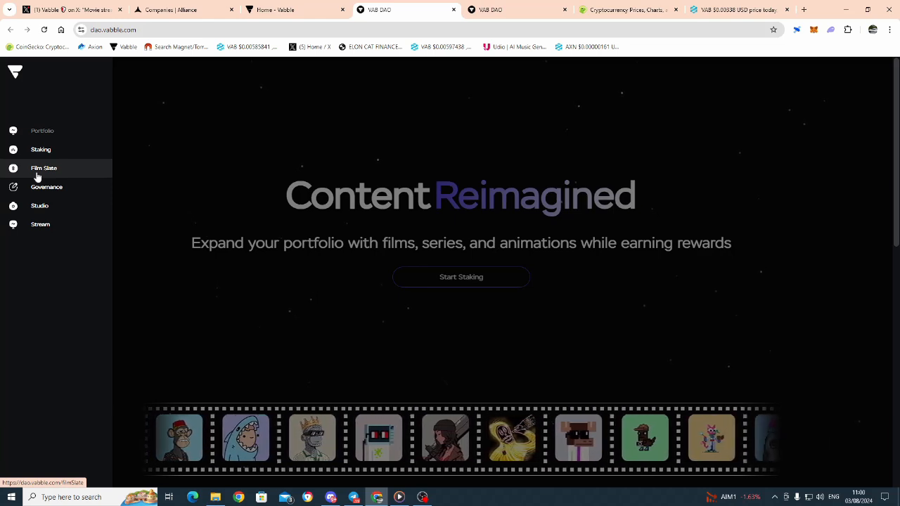
pyautogui.hscroll(-3)
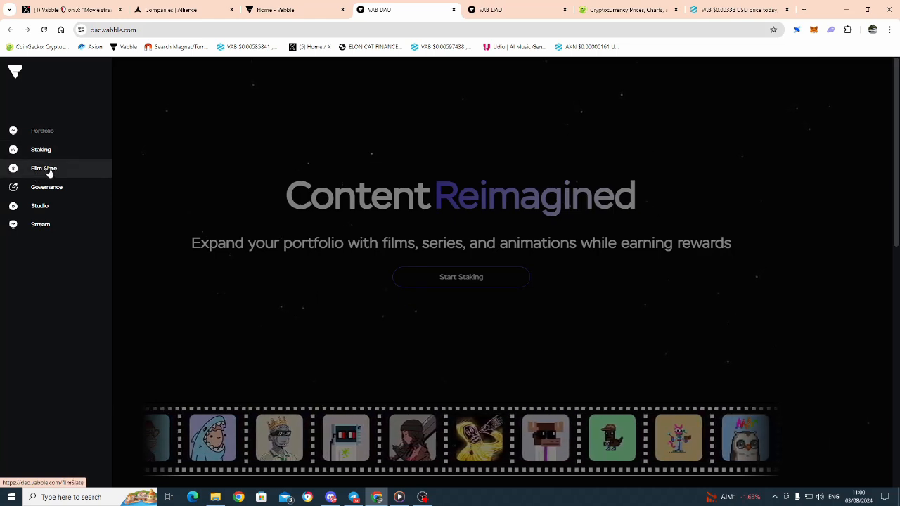
pyautogui.hscroll(-3)
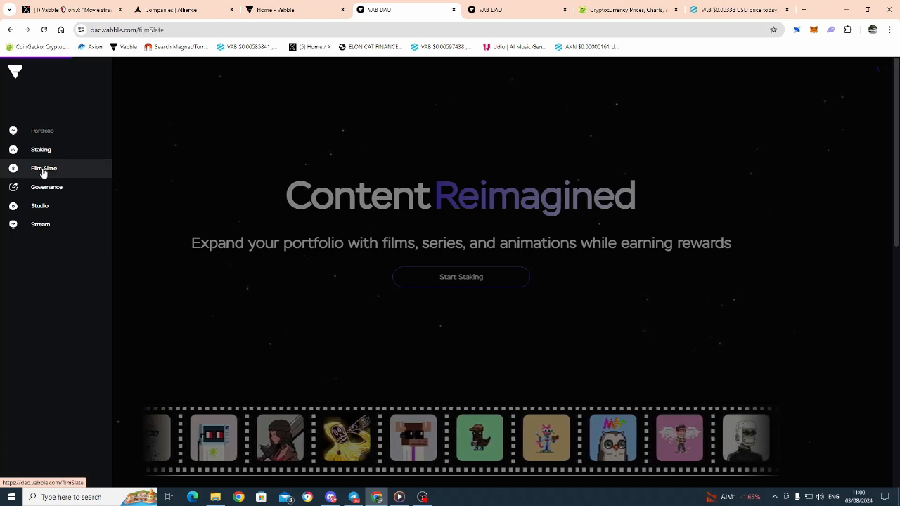
# Go to the Film Slate page and scroll the proposal list to the end.
pyautogui.click(44, 167)
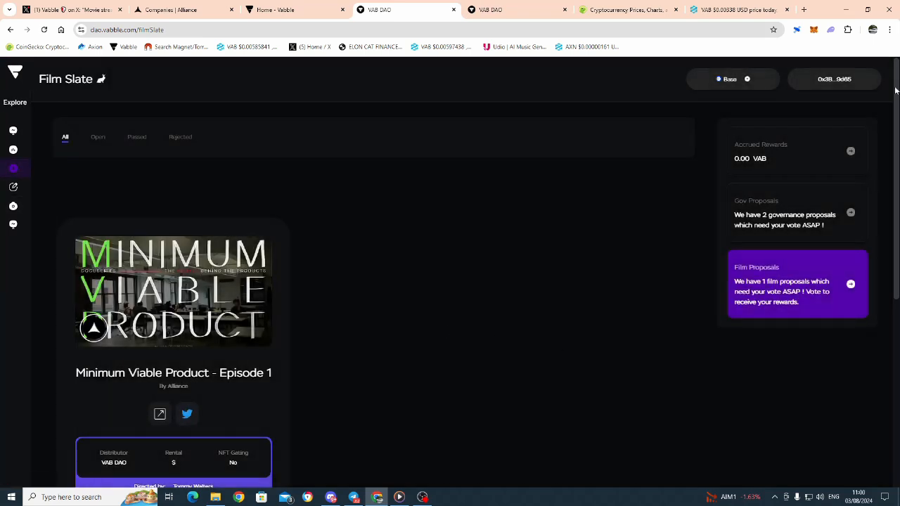
pyautogui.scroll(-3)
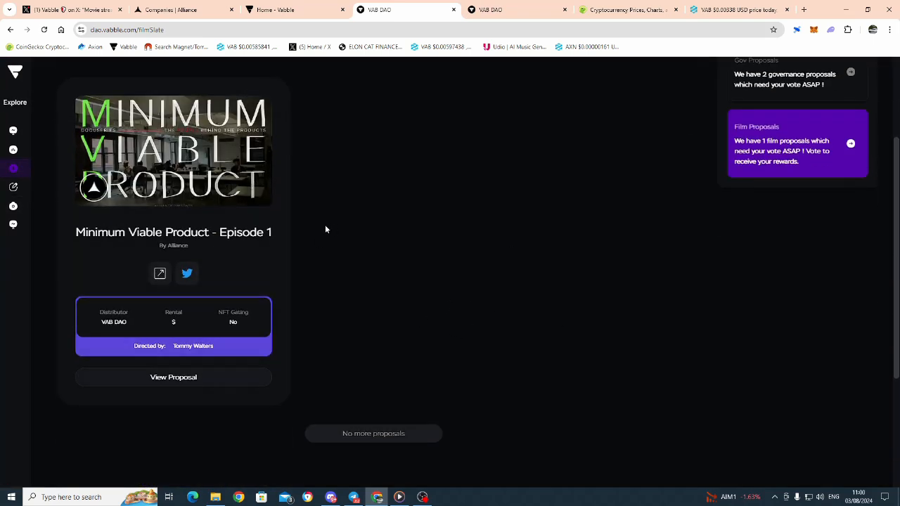
pyautogui.scroll(3)
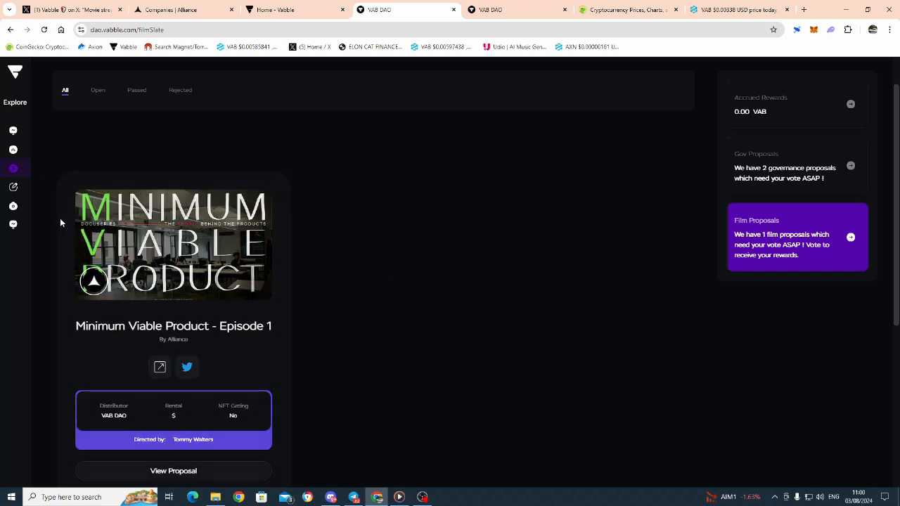
pyautogui.moveTo(129, 273)
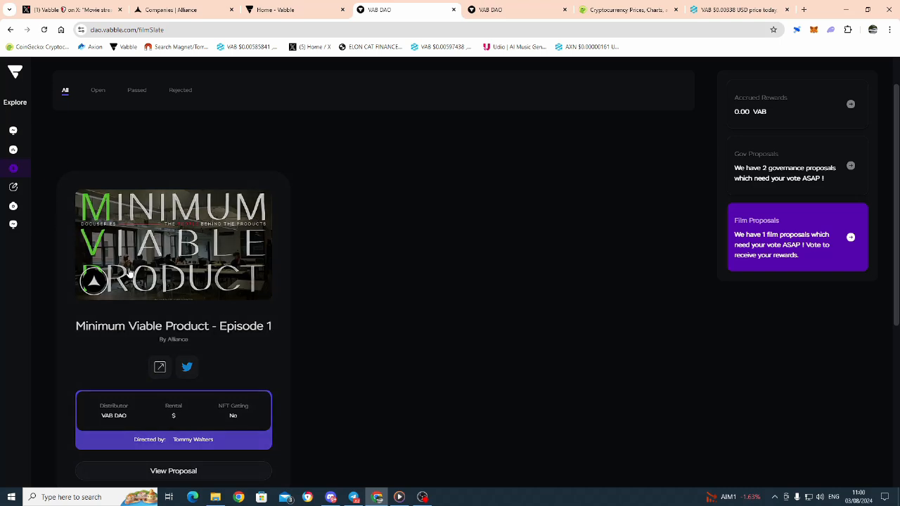
pyautogui.scroll(-3)
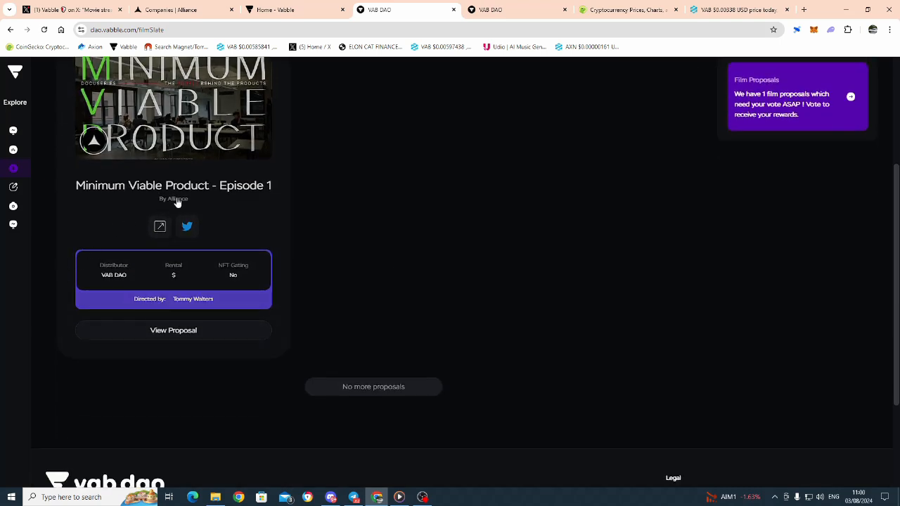
pyautogui.moveTo(133, 257)
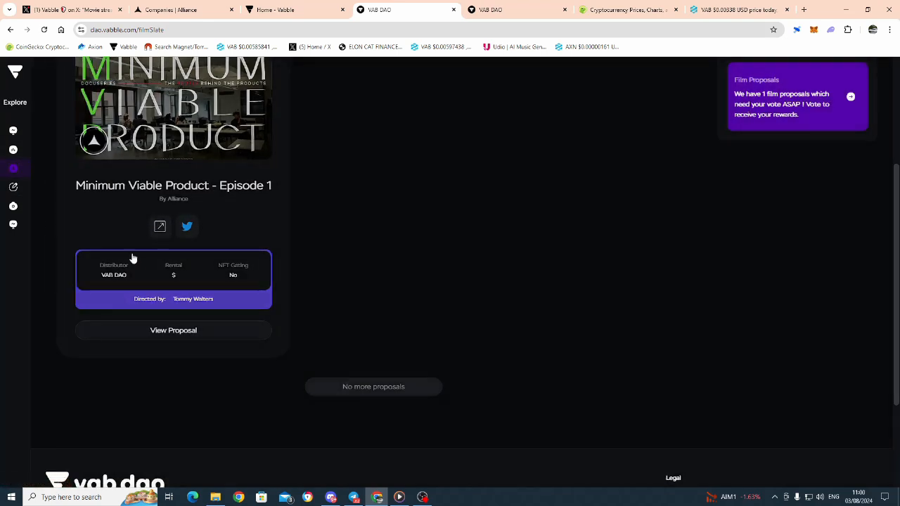
pyautogui.moveTo(262, 307)
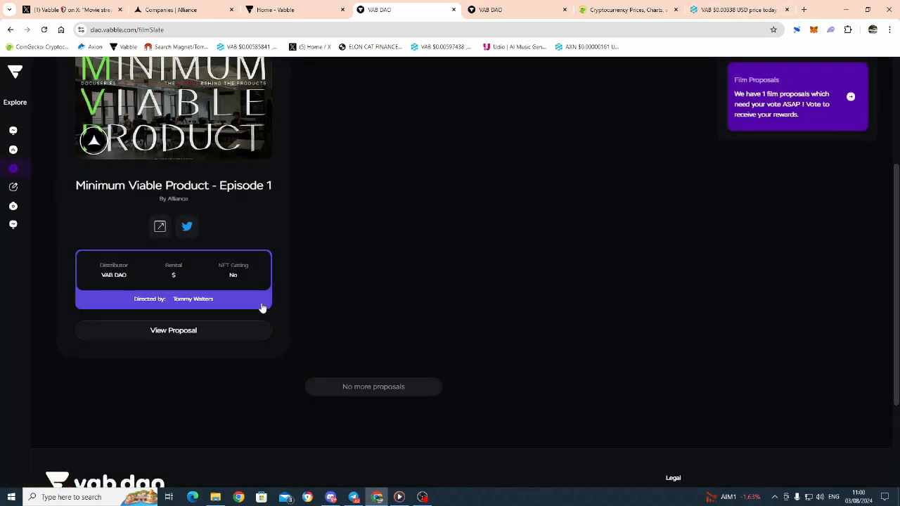
pyautogui.moveTo(174, 331)
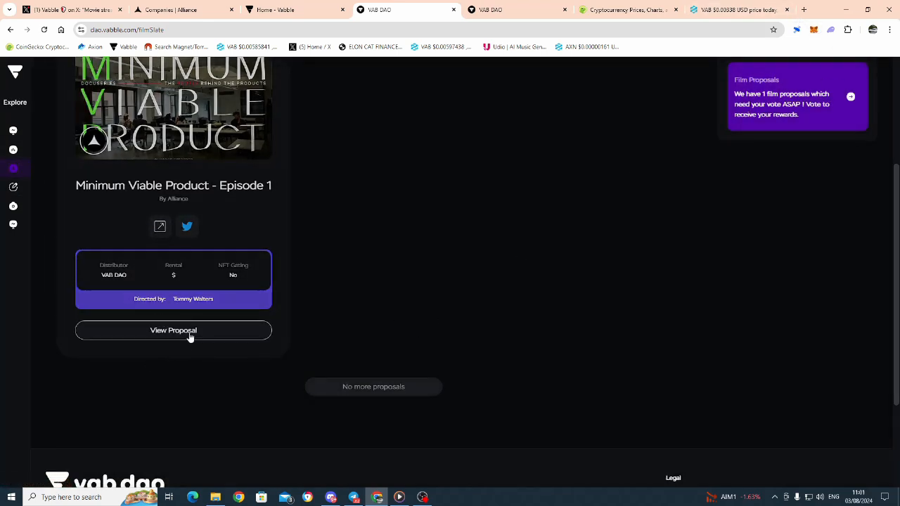
# Open the Minimum Viable Product – Episode 1 proposal, then play and pause its trailer at 0:26.
pyautogui.click(173, 330)
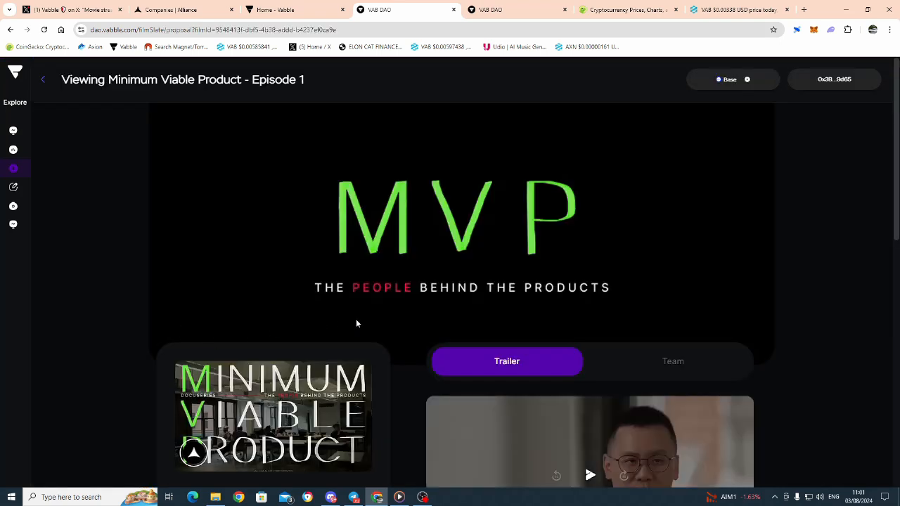
pyautogui.scroll(-3)
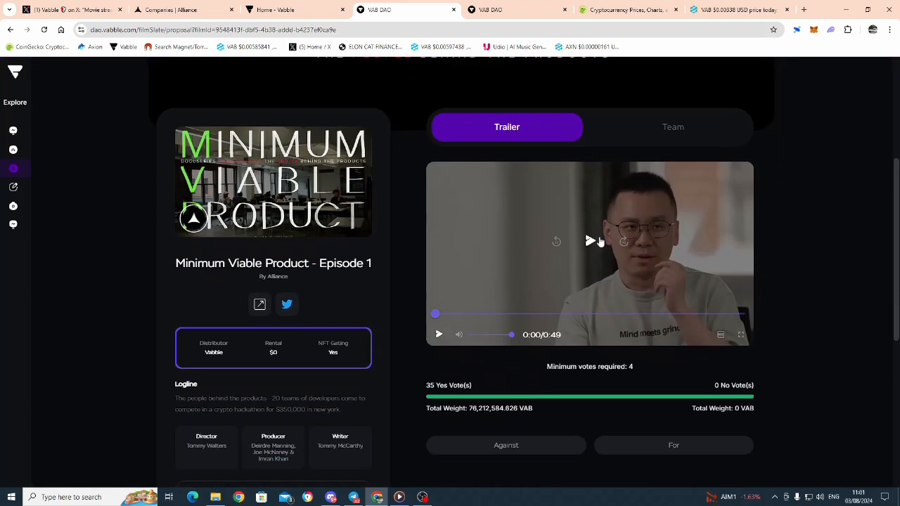
pyautogui.click(590, 241)
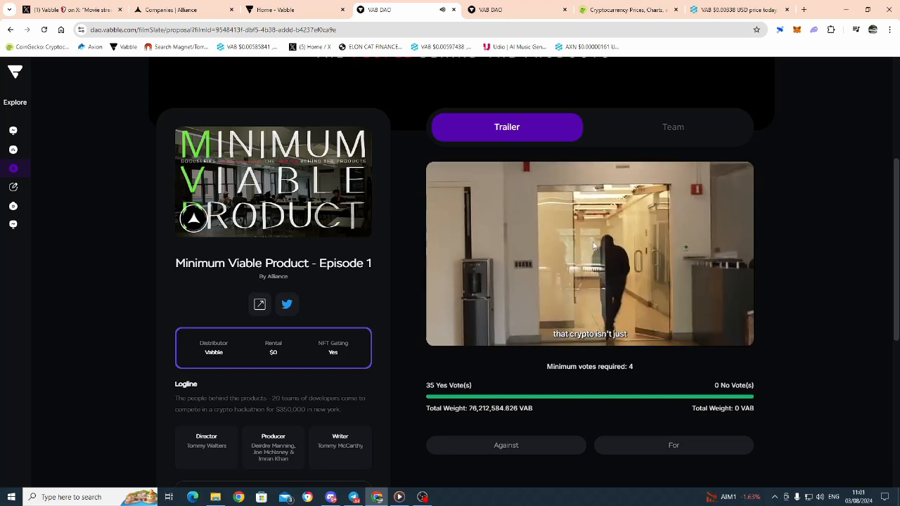
pyautogui.click(589, 253)
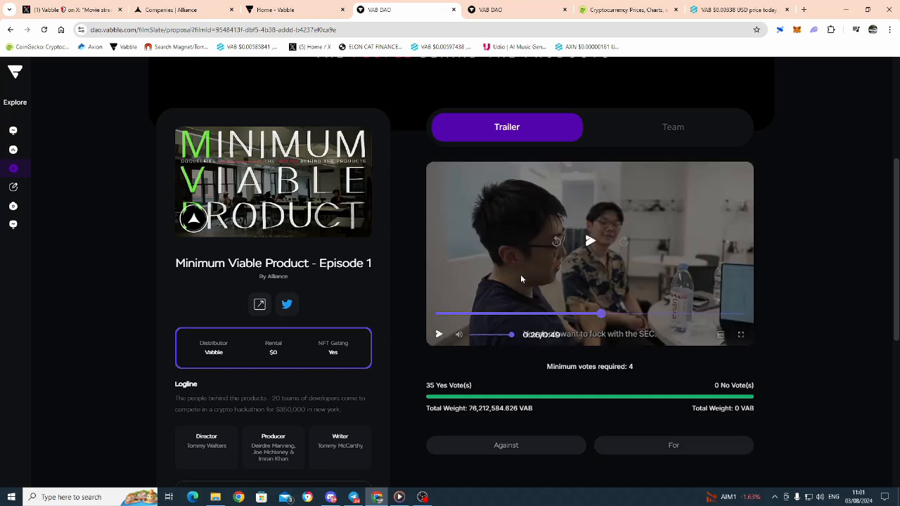
pyautogui.scroll(-3)
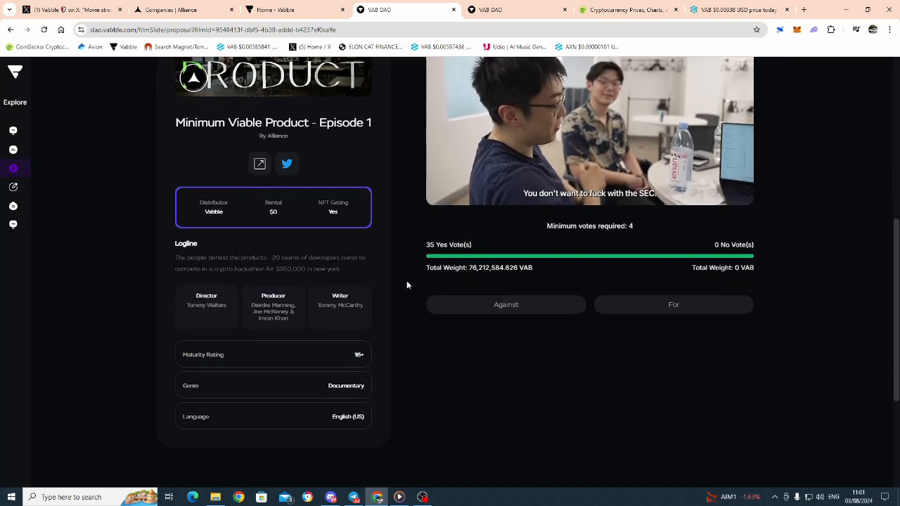
pyautogui.scroll(-3)
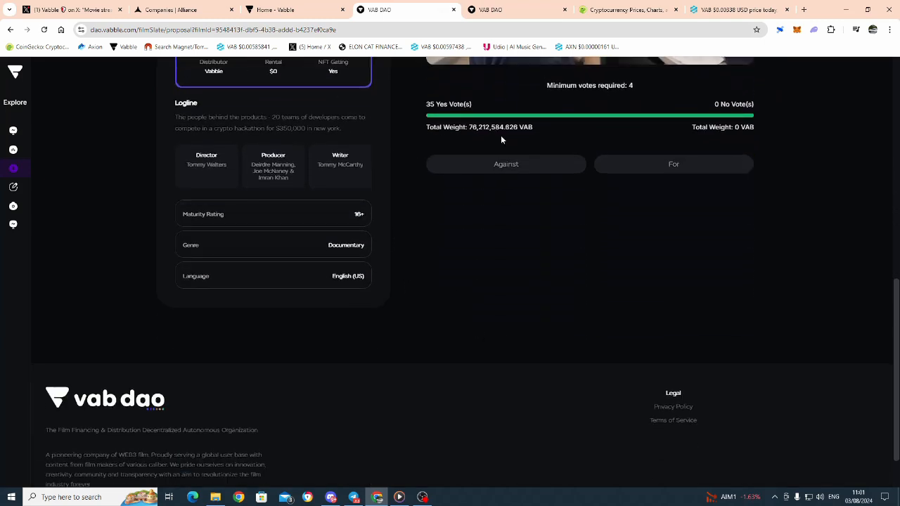
pyautogui.scroll(3)
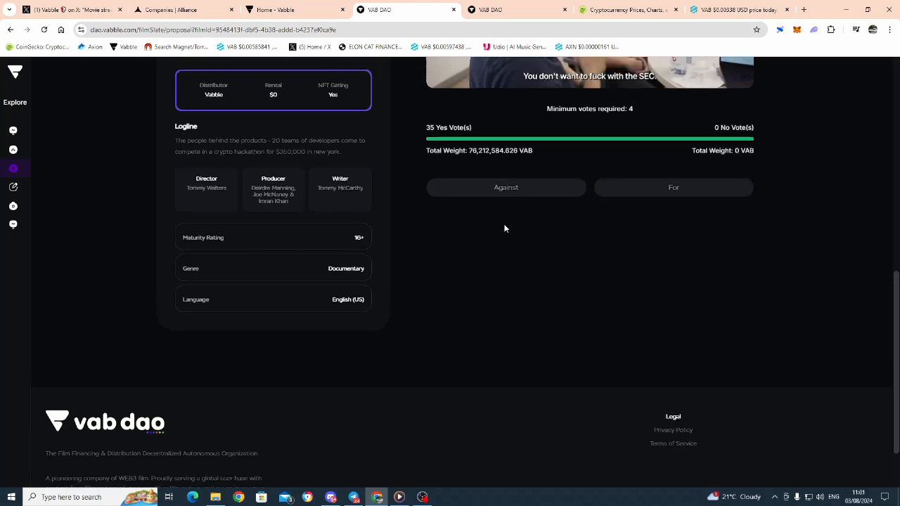
pyautogui.scroll(3)
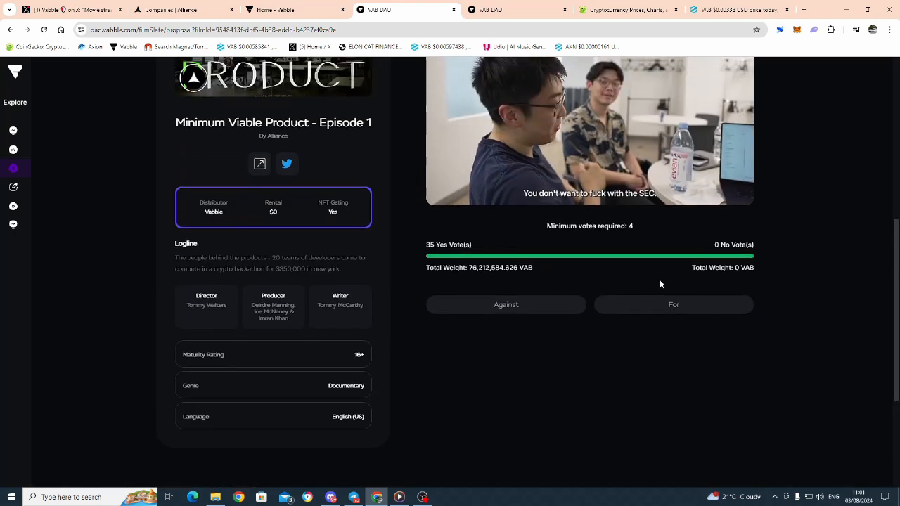
pyautogui.moveTo(596, 220)
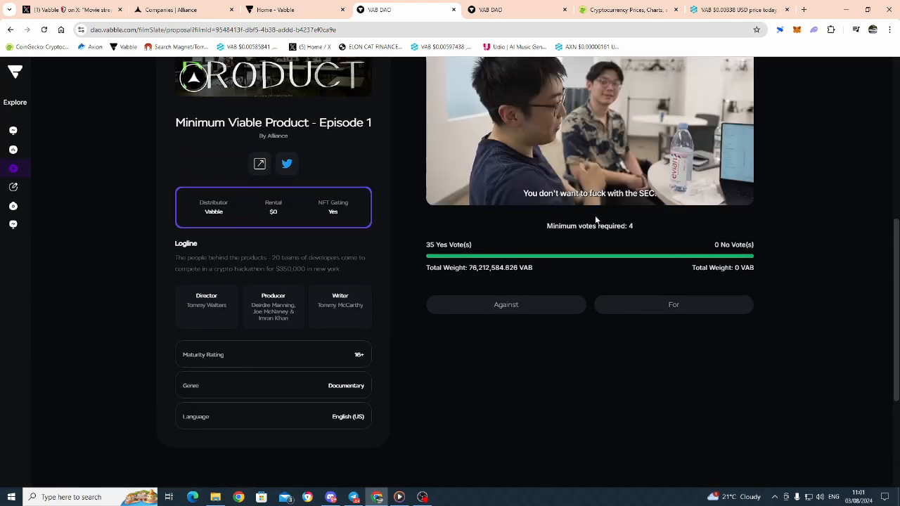
pyautogui.moveTo(83, 250)
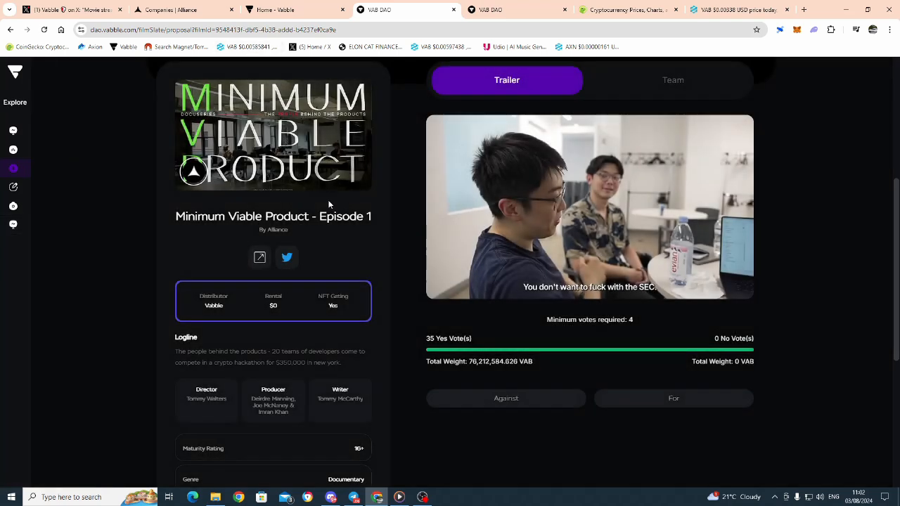
pyautogui.moveTo(361, 239)
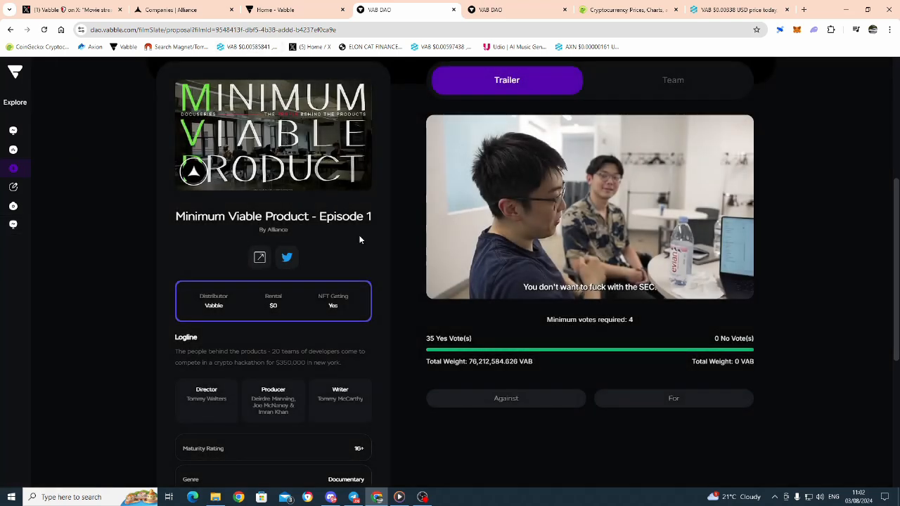
pyautogui.moveTo(230, 112)
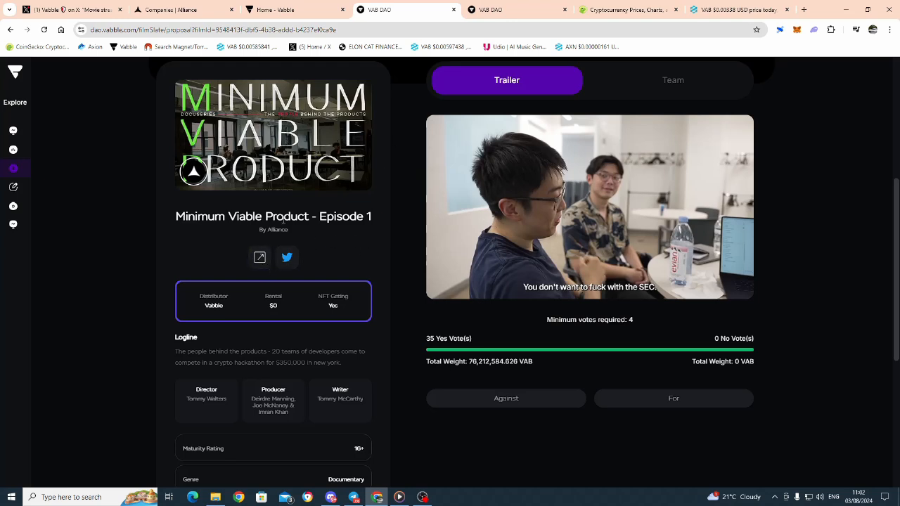
pyautogui.moveTo(341, 289)
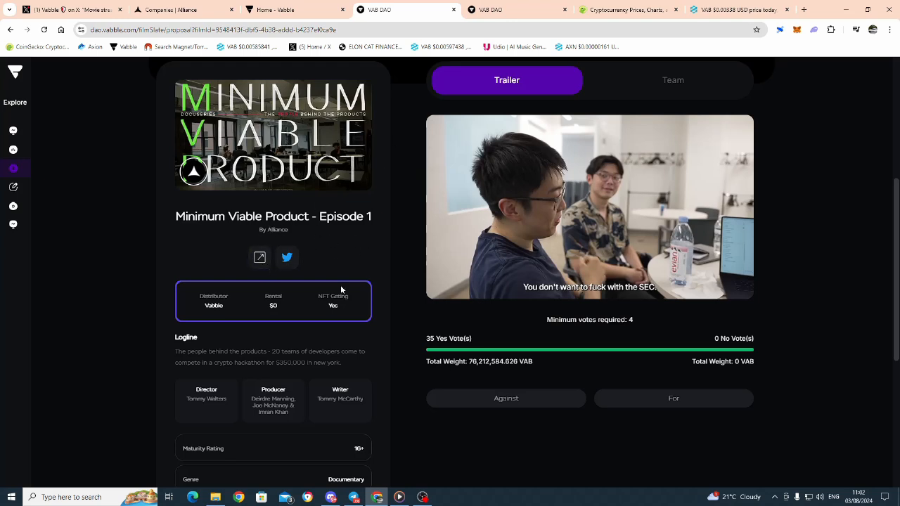
pyautogui.scroll(-3)
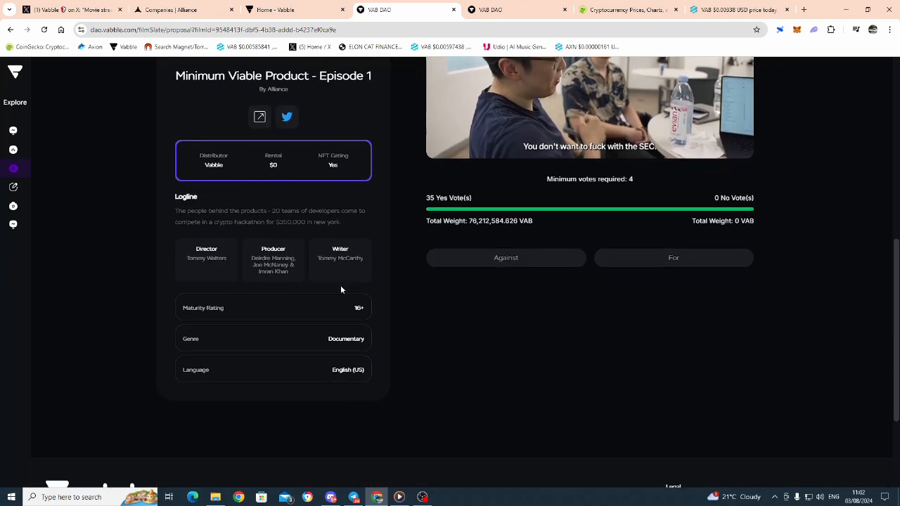
pyautogui.moveTo(392, 300)
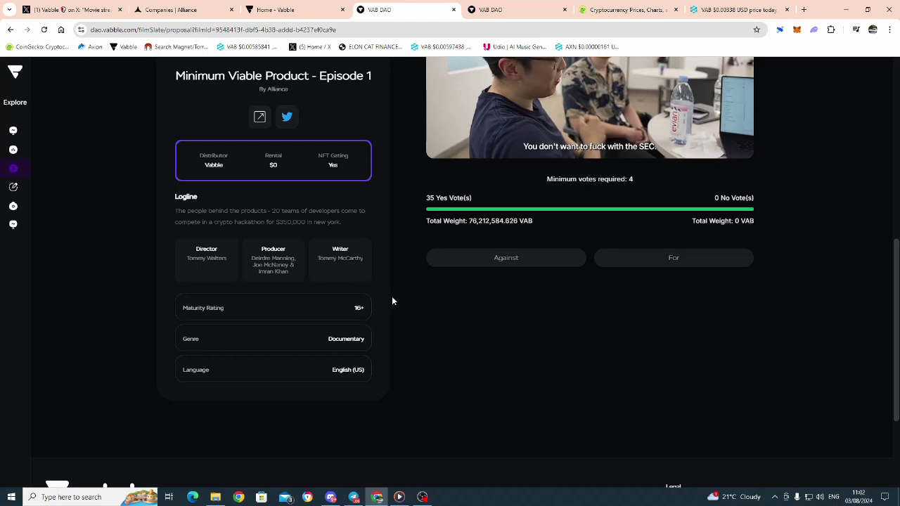
pyautogui.scroll(3)
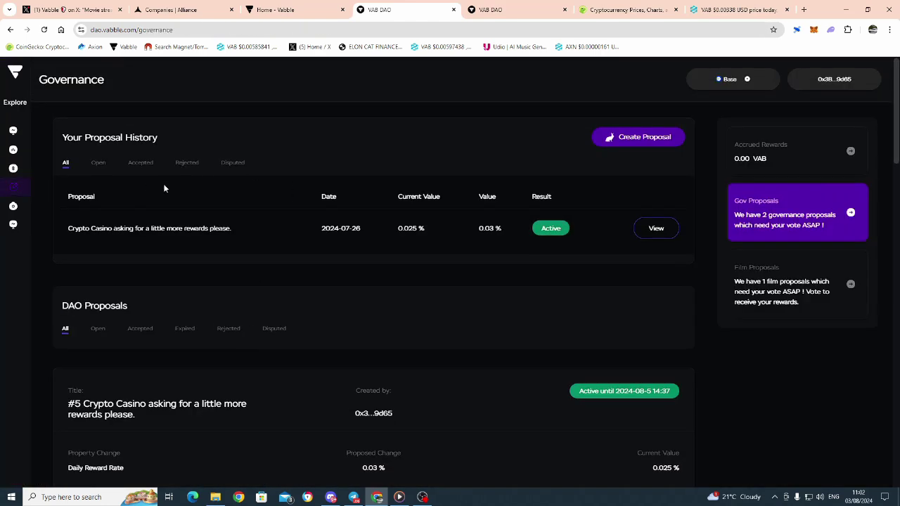
# Scroll through the governance proposals back to the top, then go to the Staking page.
pyautogui.scroll(-3)
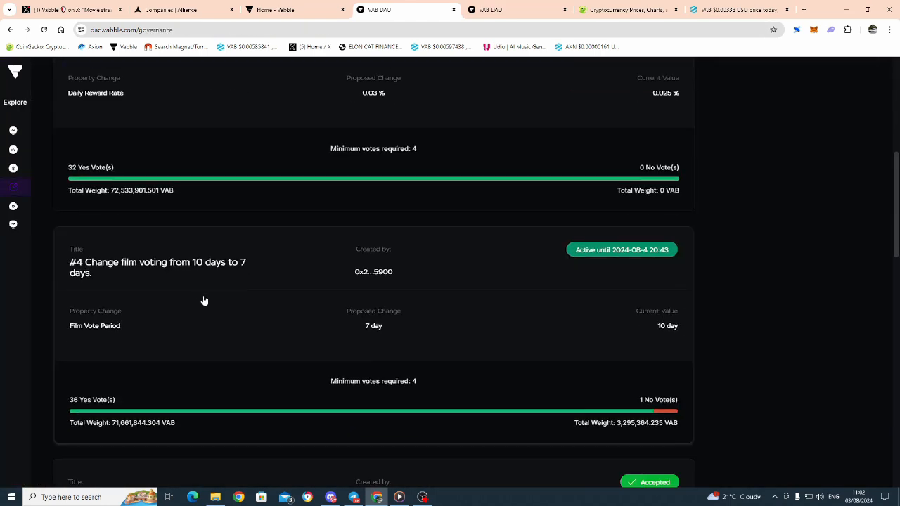
pyautogui.scroll(-3)
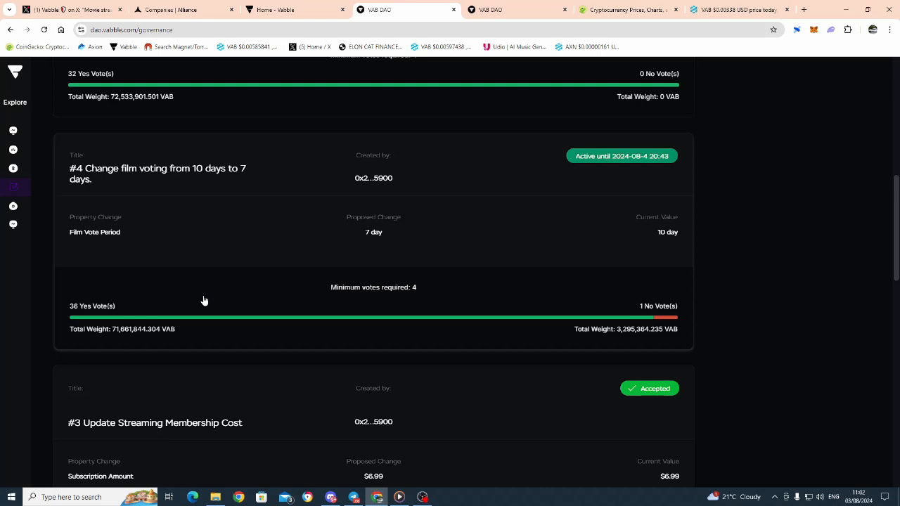
pyautogui.scroll(3)
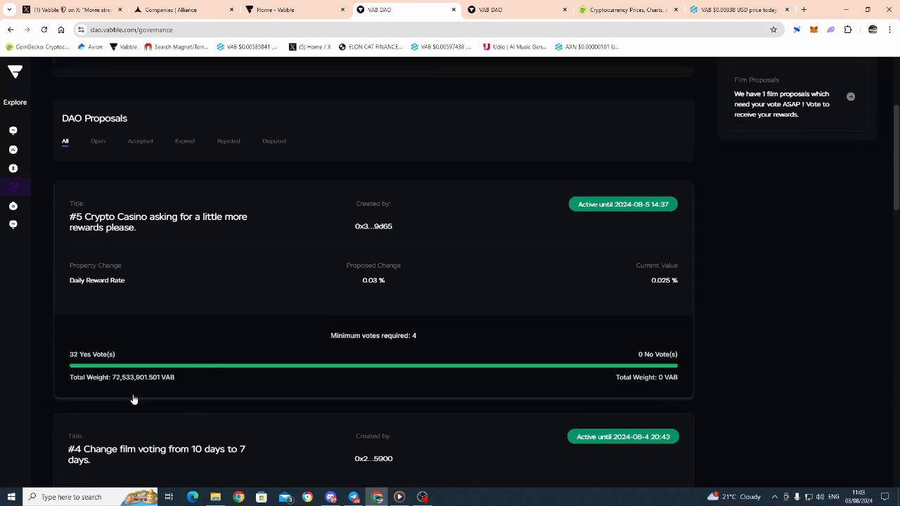
pyautogui.scroll(-3)
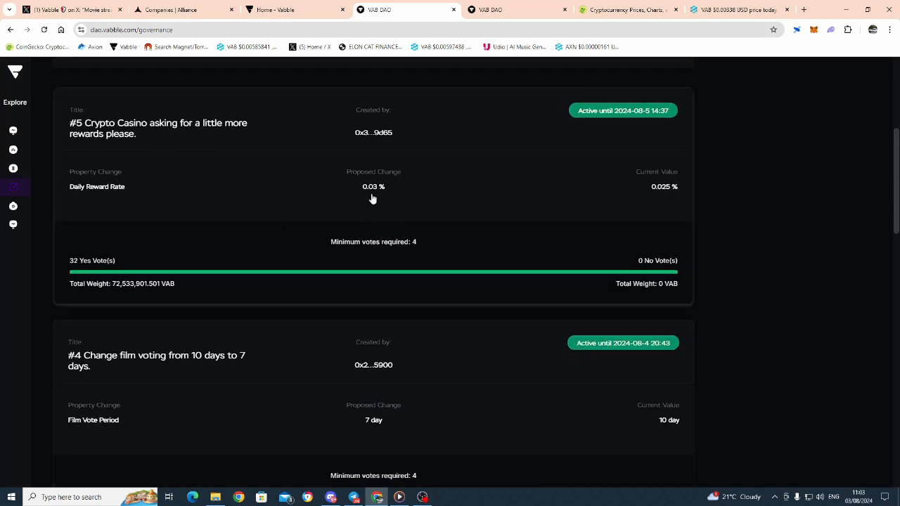
pyautogui.moveTo(345, 180)
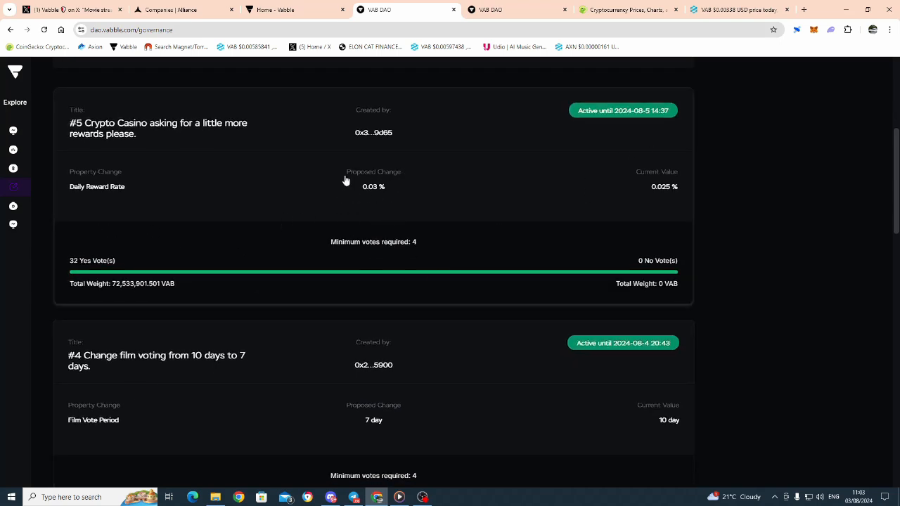
pyautogui.moveTo(373, 195)
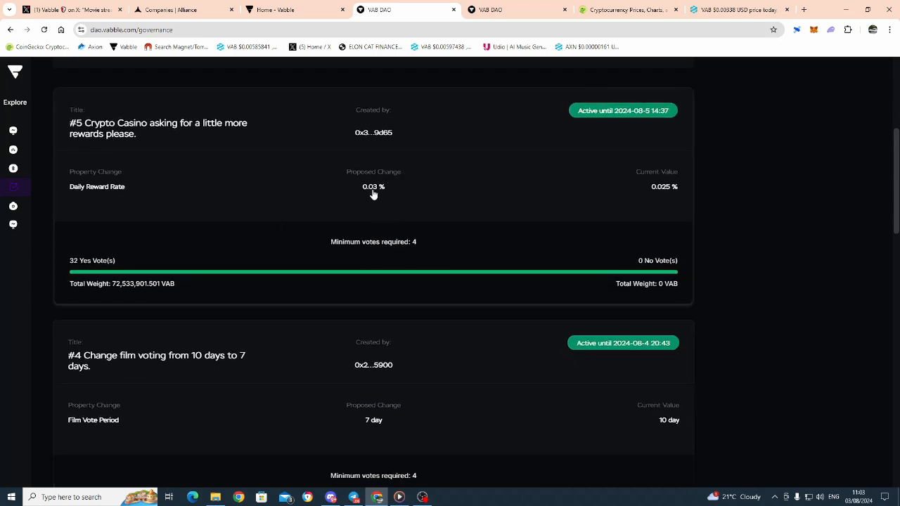
pyautogui.moveTo(383, 192)
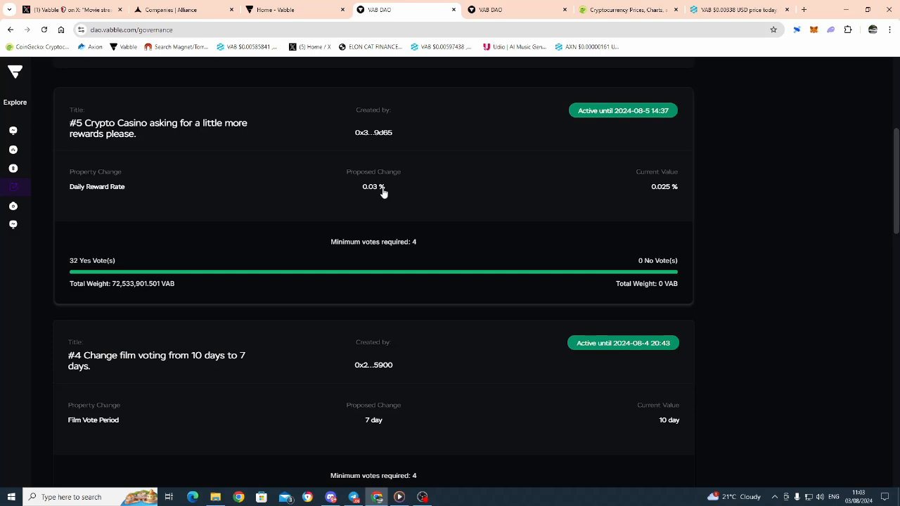
pyautogui.scroll(3)
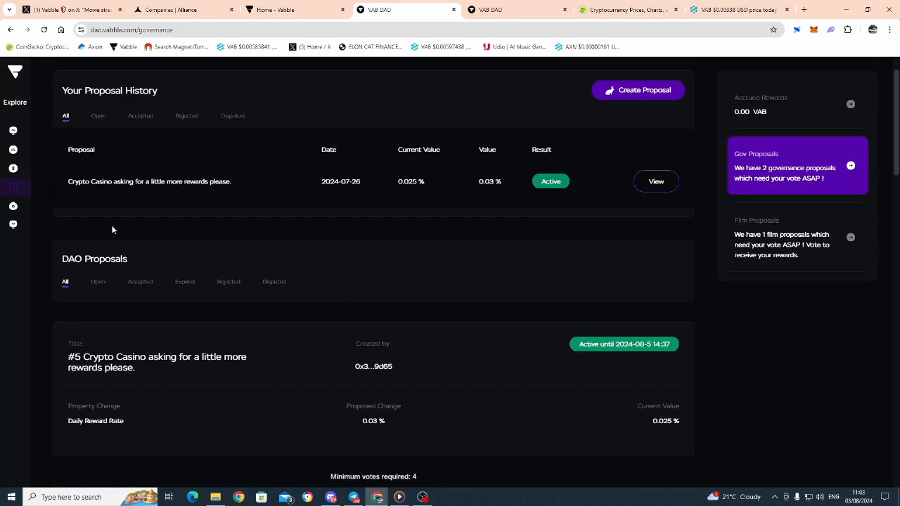
pyautogui.click(40, 149)
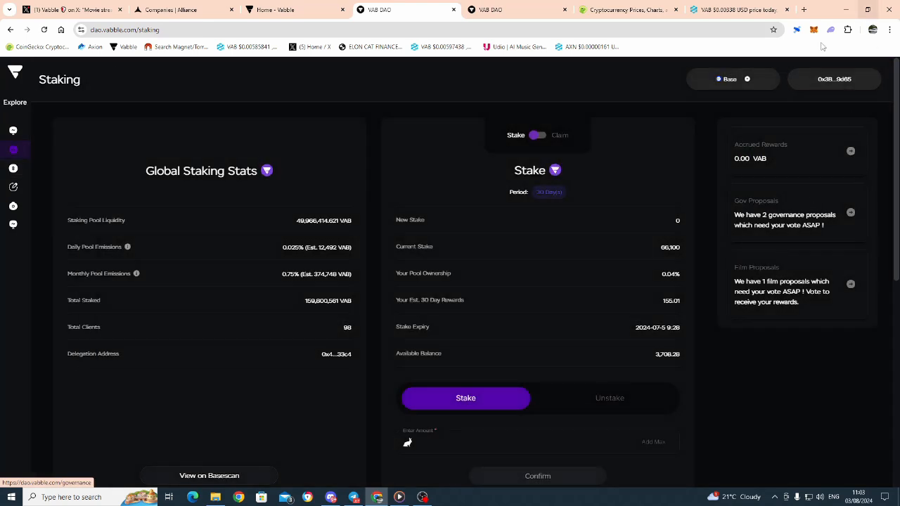
pyautogui.moveTo(813, 29)
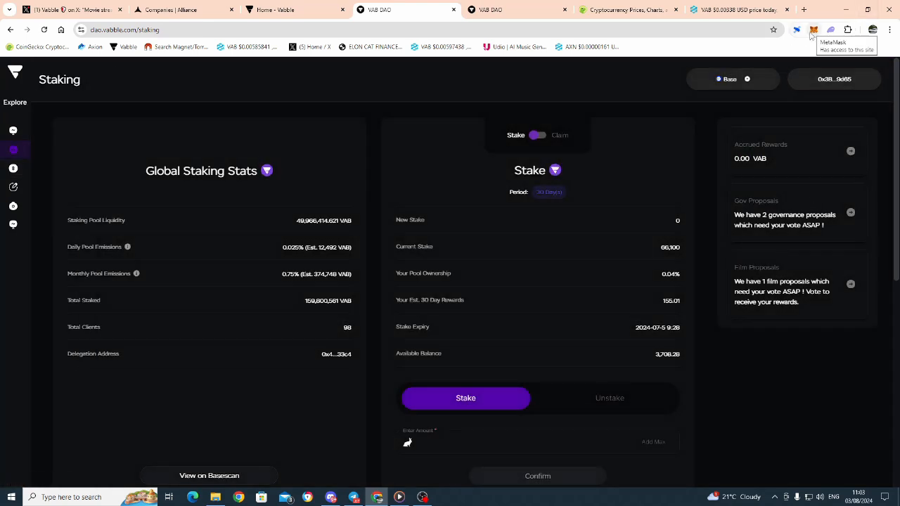
pyautogui.moveTo(612, 255)
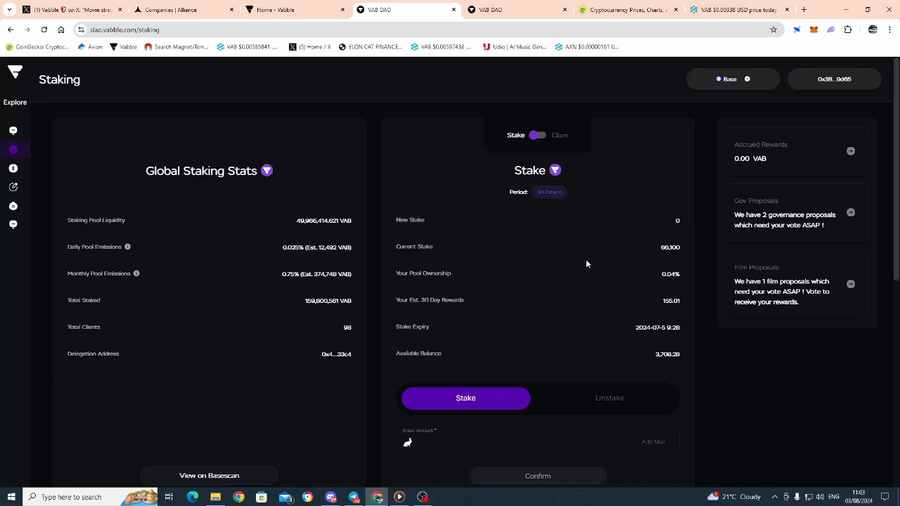
# Highlight the 155.01 estimated 30-day rewards figure, then bring up File Explorer.
pyautogui.scroll(-3)
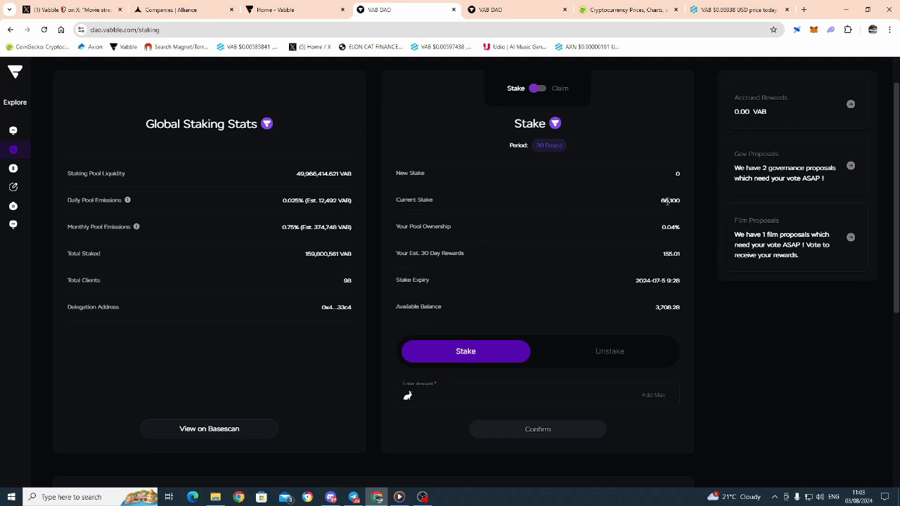
pyautogui.moveTo(660, 258)
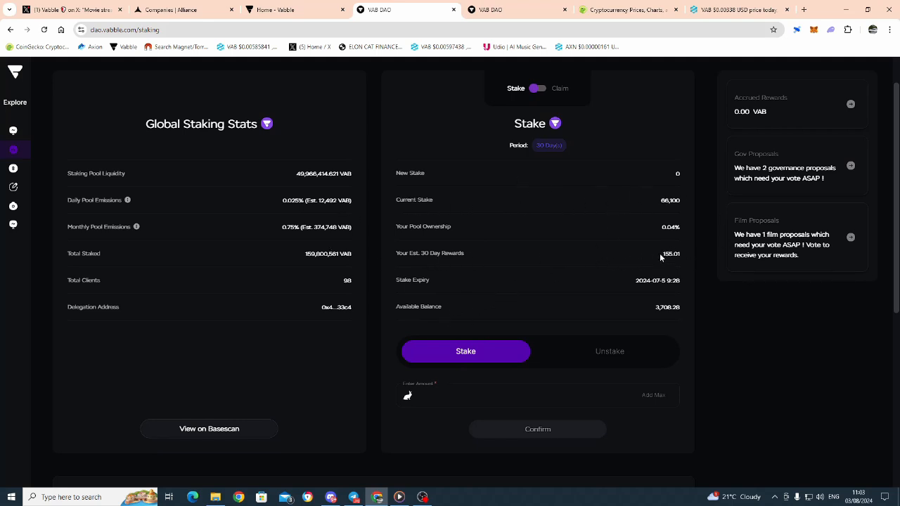
pyautogui.doubleClick(670, 254)
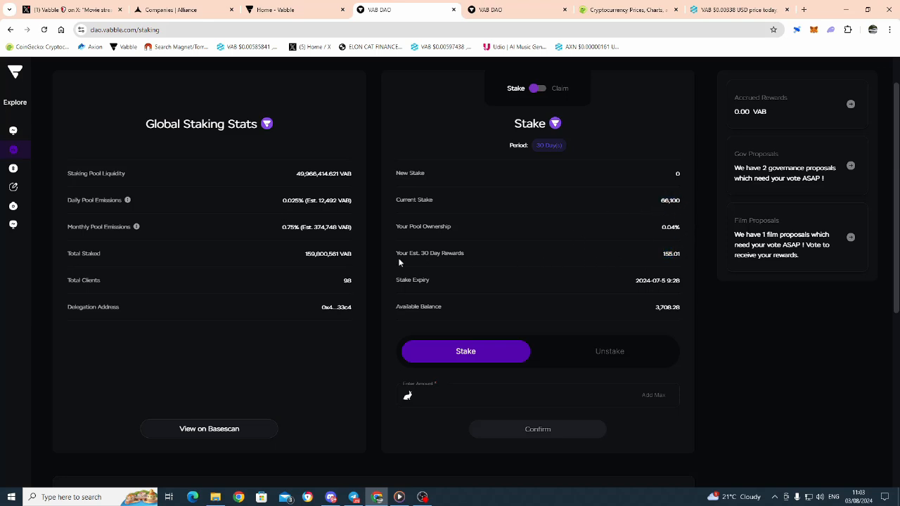
pyautogui.moveTo(679, 247)
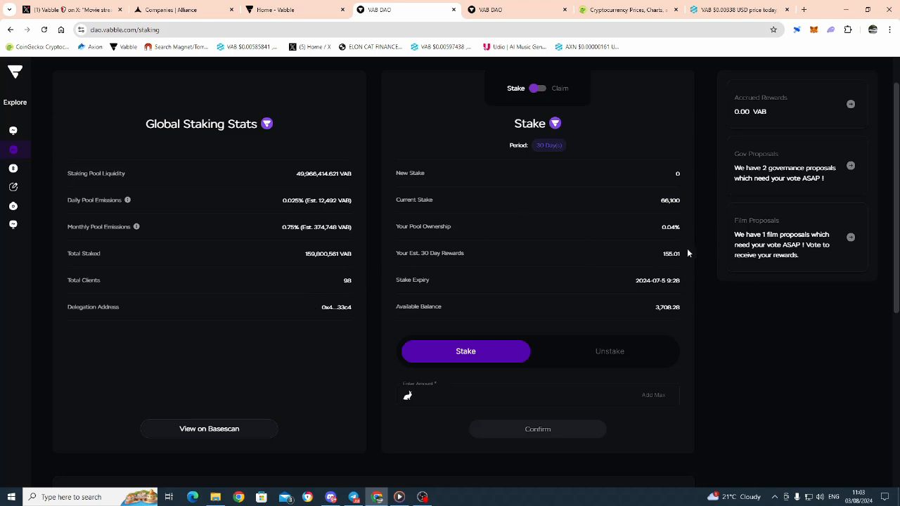
pyautogui.moveTo(546, 236)
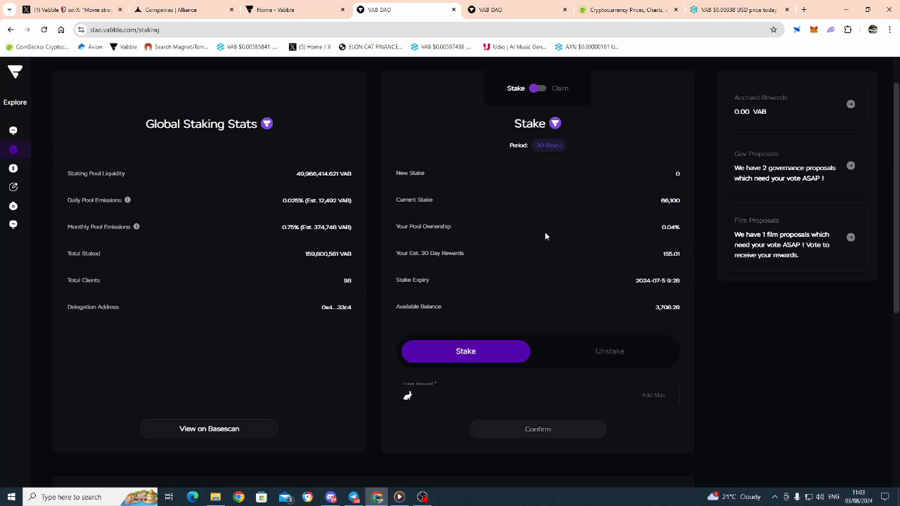
pyautogui.doubleClick(671, 253)
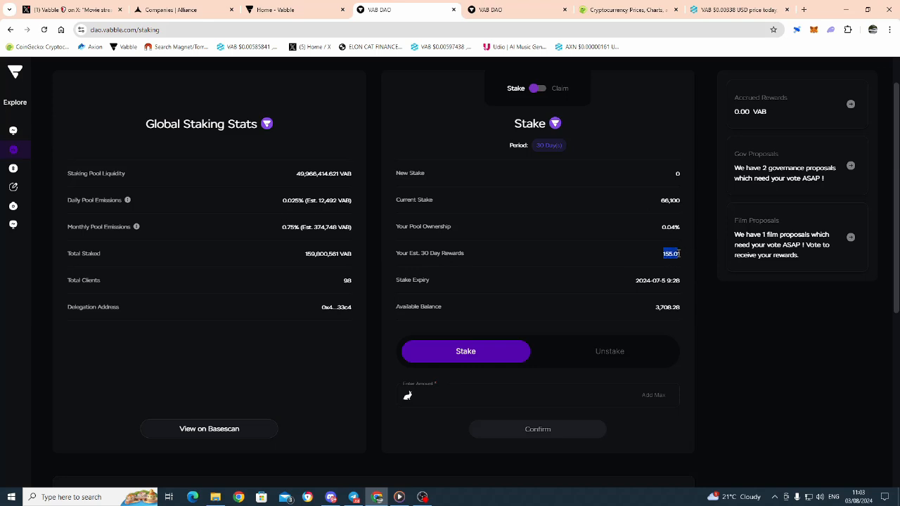
pyautogui.moveTo(660, 253)
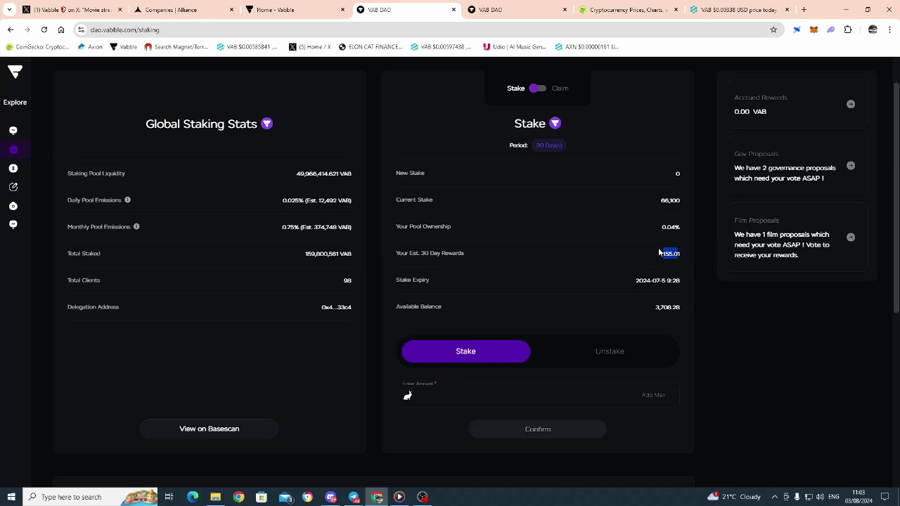
pyautogui.moveTo(630, 263)
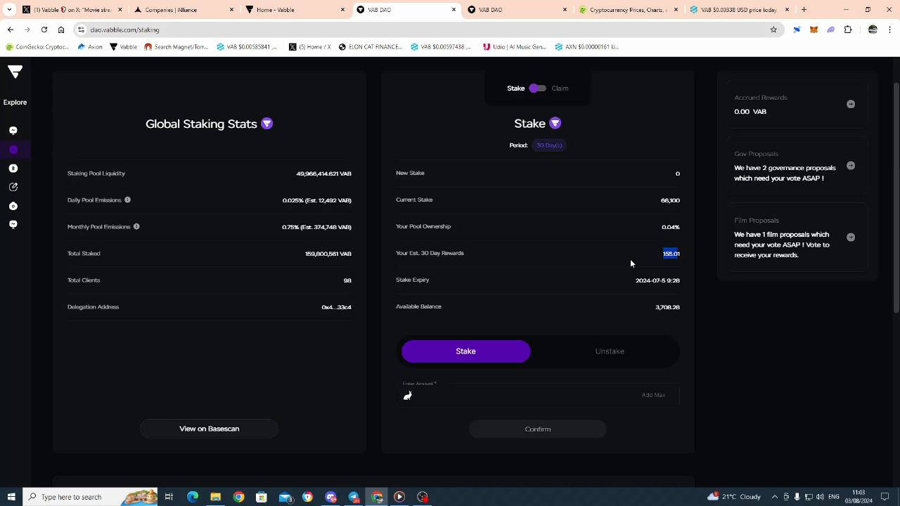
pyautogui.moveTo(633, 301)
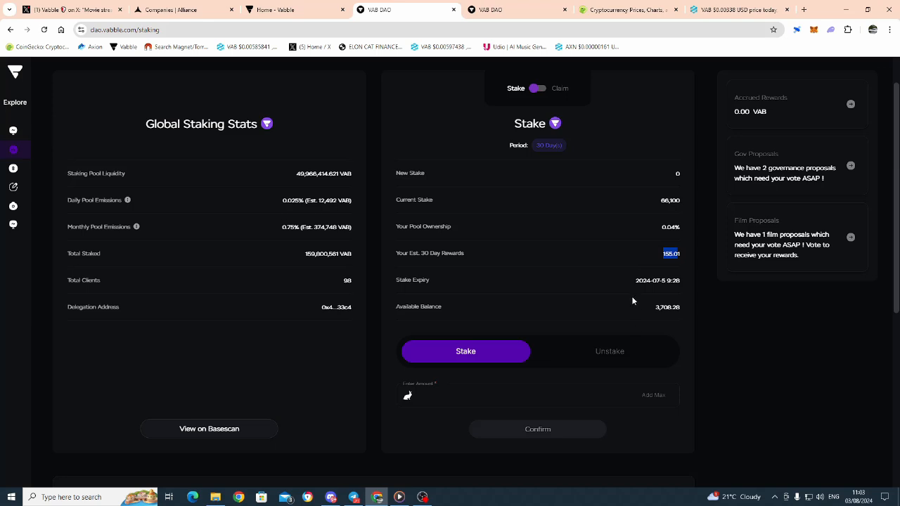
pyautogui.moveTo(573, 292)
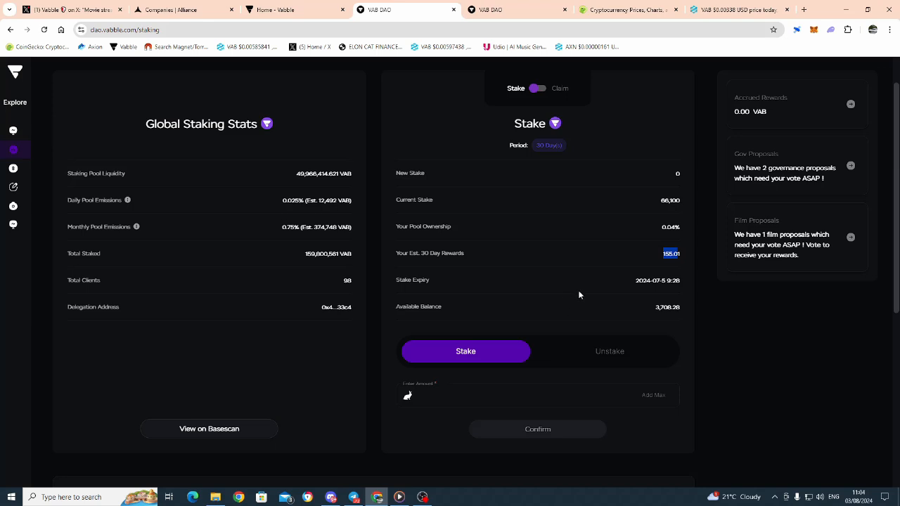
pyautogui.moveTo(513, 271)
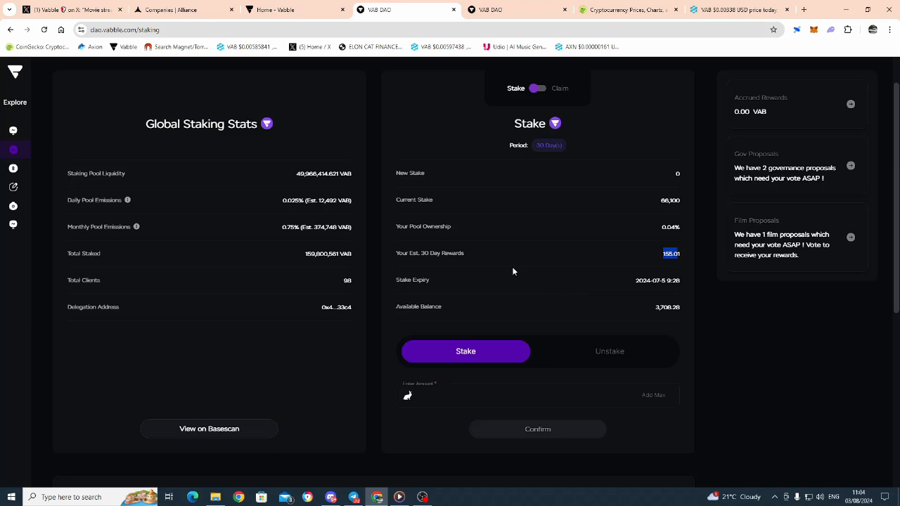
pyautogui.moveTo(551, 285)
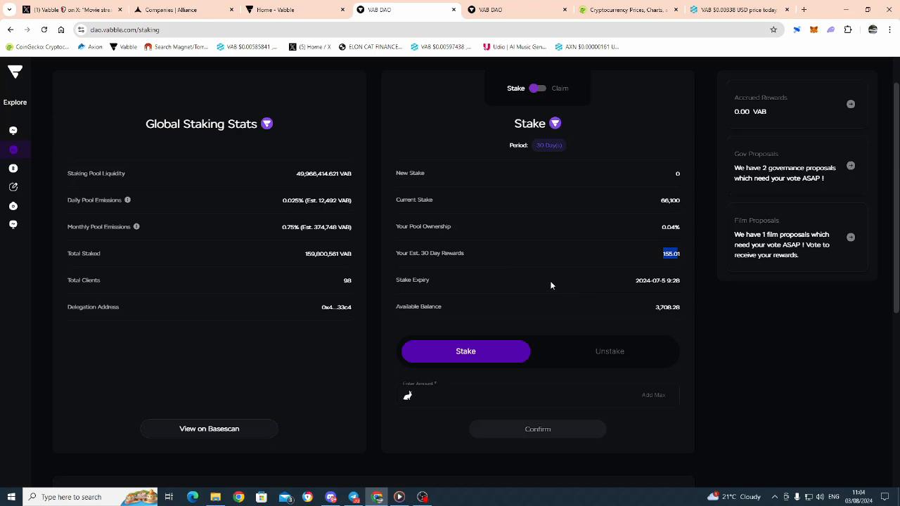
pyautogui.moveTo(565, 293)
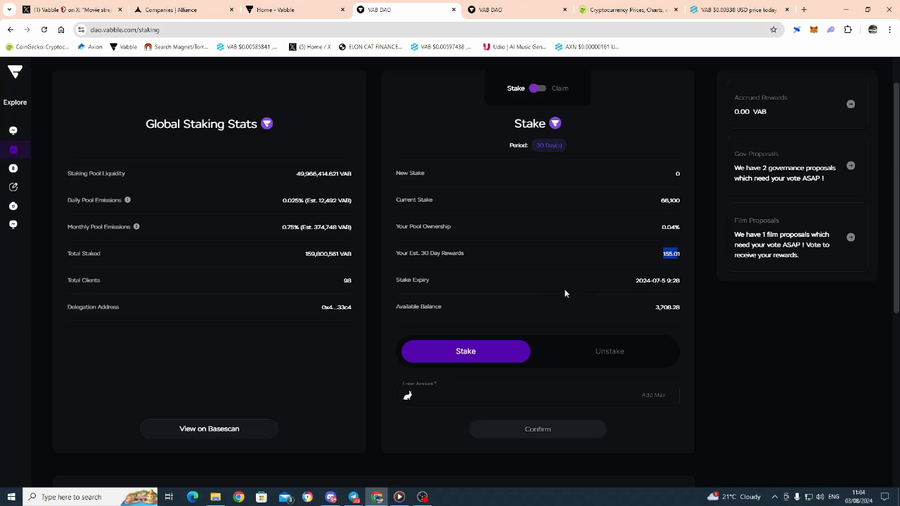
pyautogui.moveTo(478, 293)
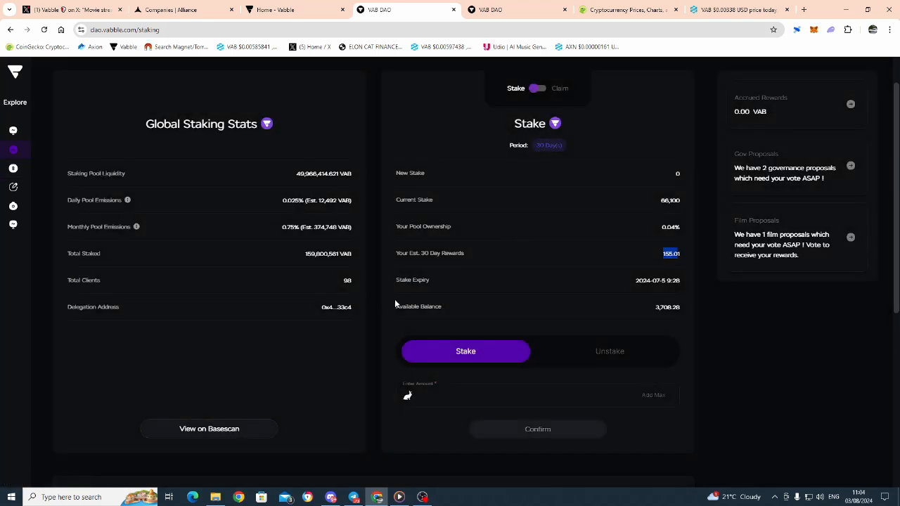
pyautogui.moveTo(352, 497)
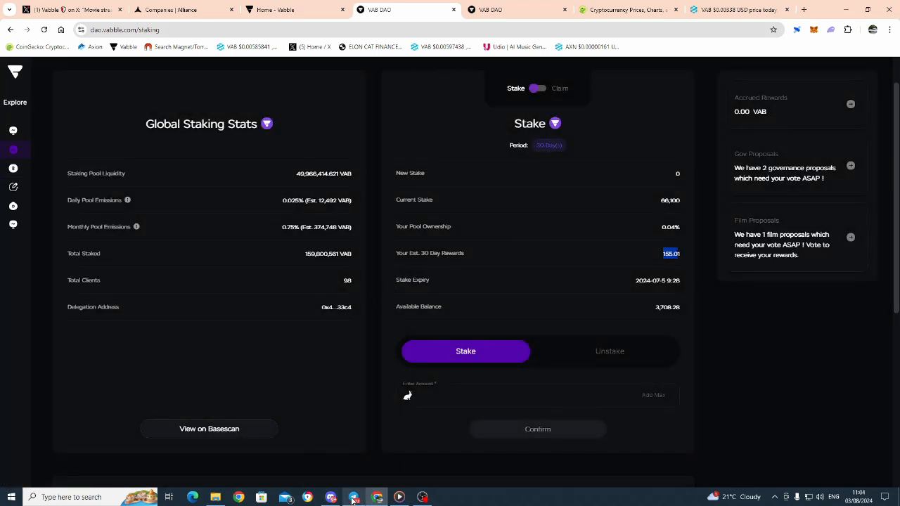
pyautogui.click(215, 497)
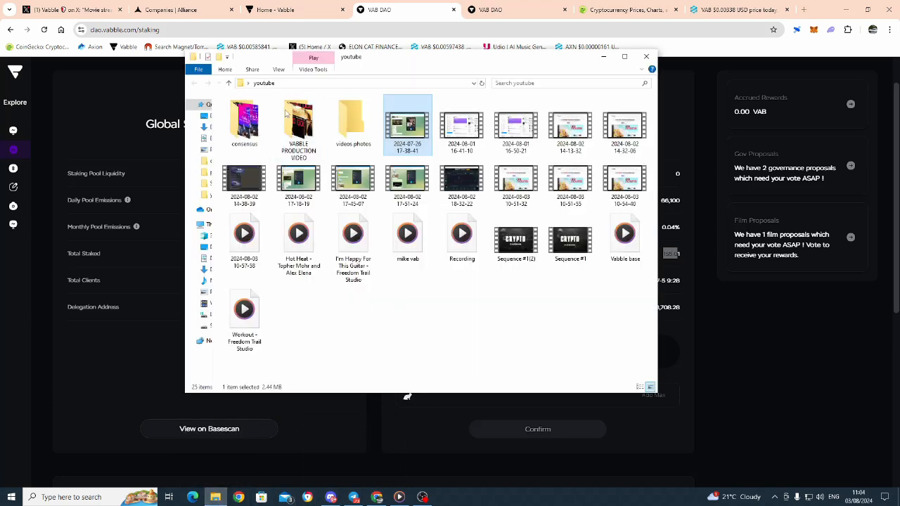
pyautogui.click(298, 179)
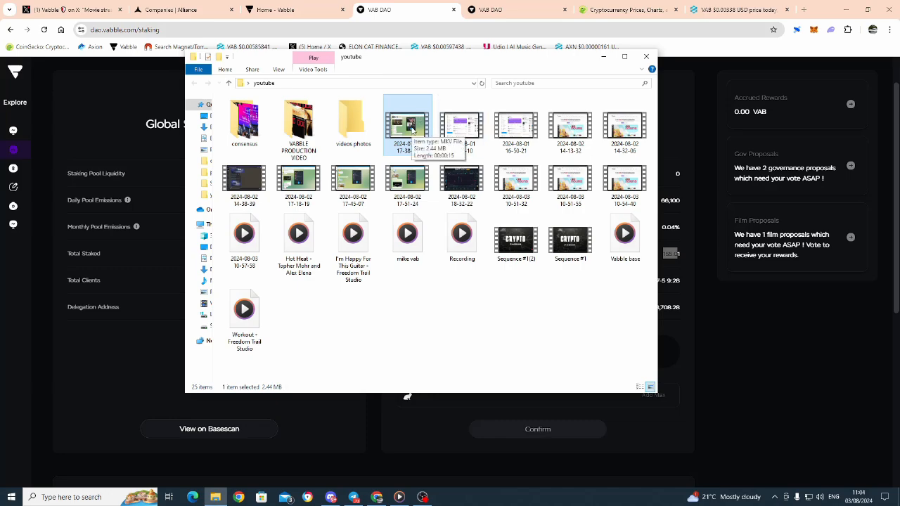
pyautogui.doubleClick(406, 125)
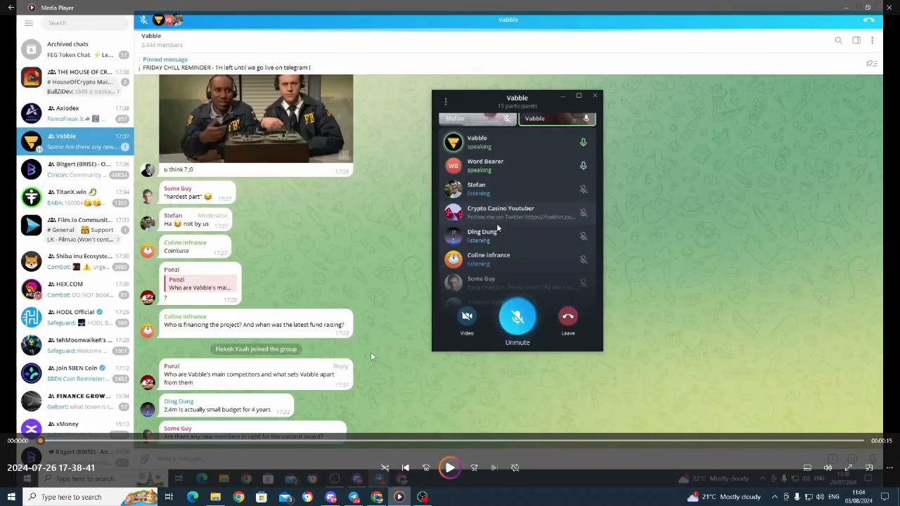
pyautogui.moveTo(397, 354)
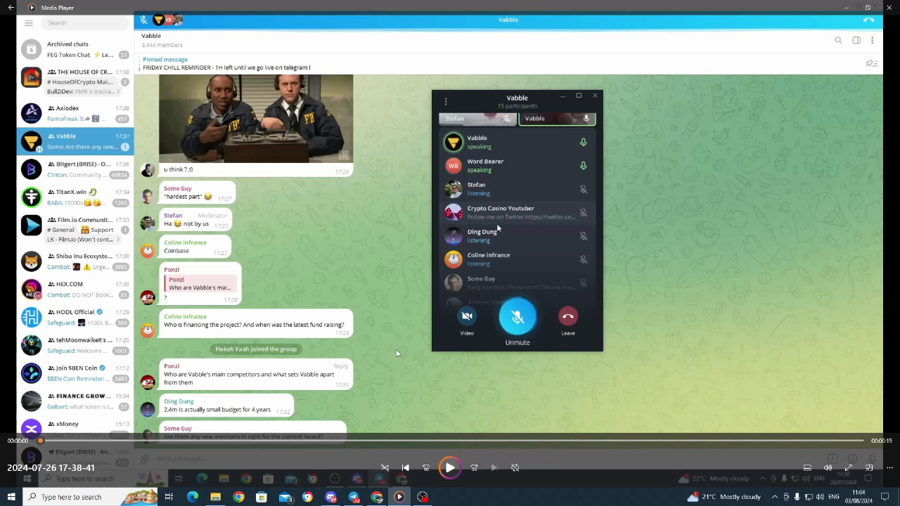
pyautogui.moveTo(455, 286)
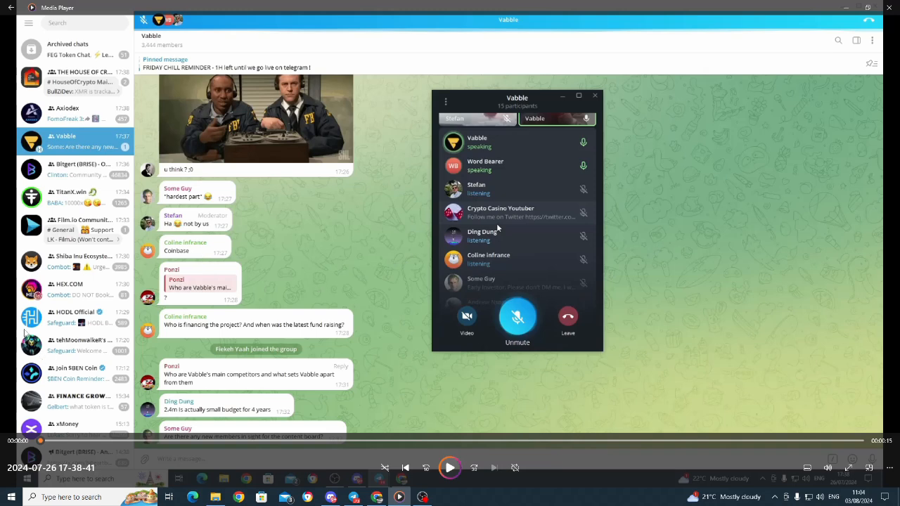
pyautogui.moveTo(283, 263)
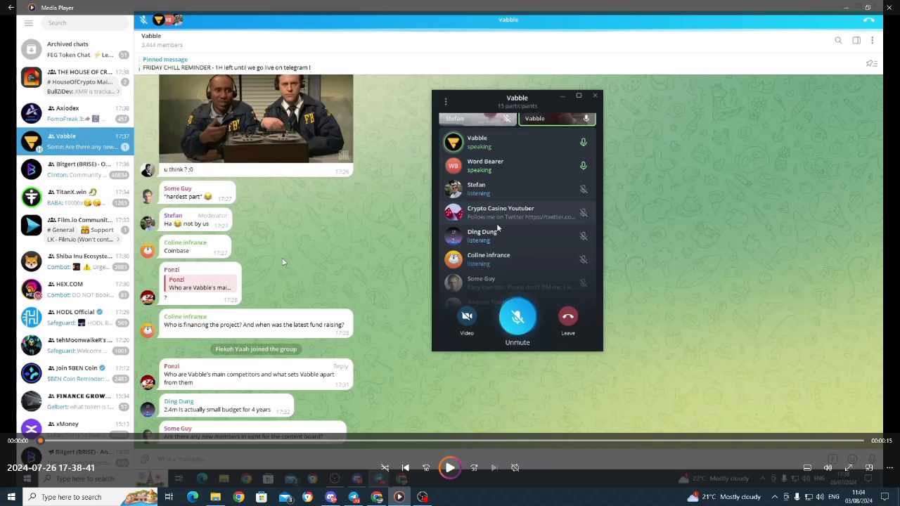
pyautogui.moveTo(238, 335)
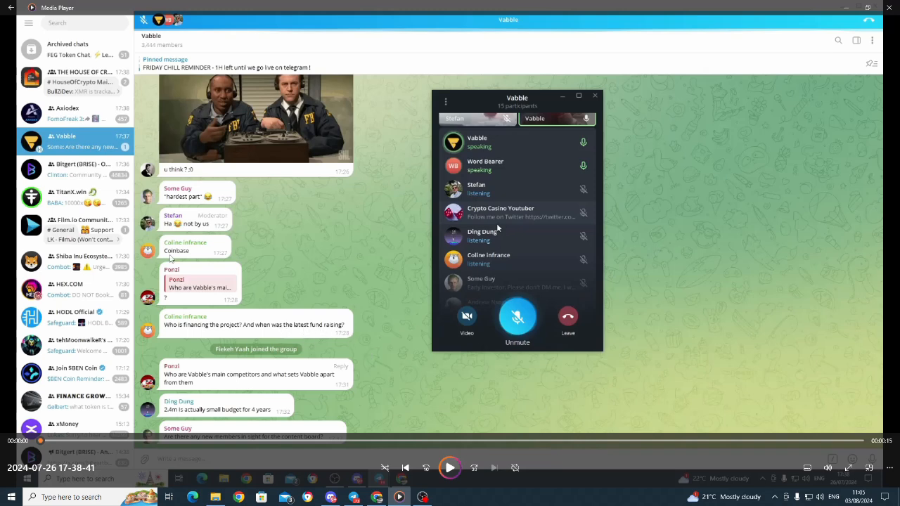
pyautogui.moveTo(246, 413)
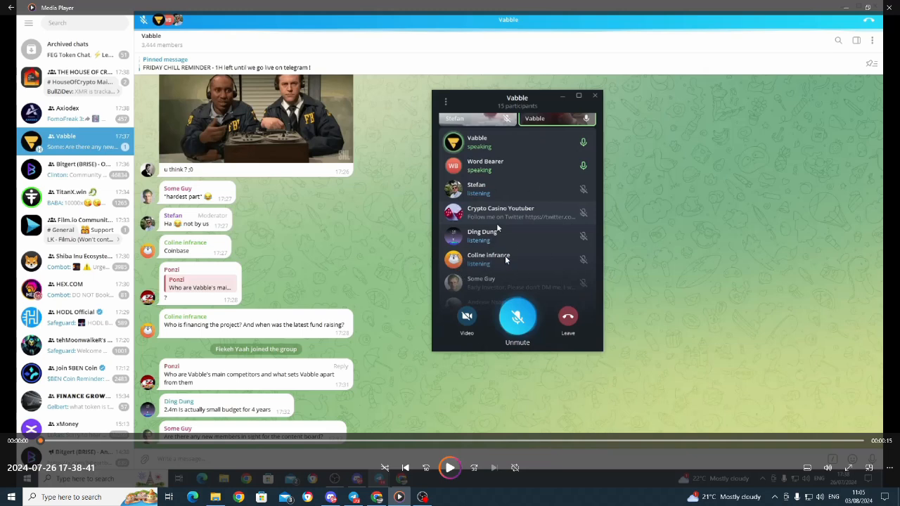
pyautogui.moveTo(490, 266)
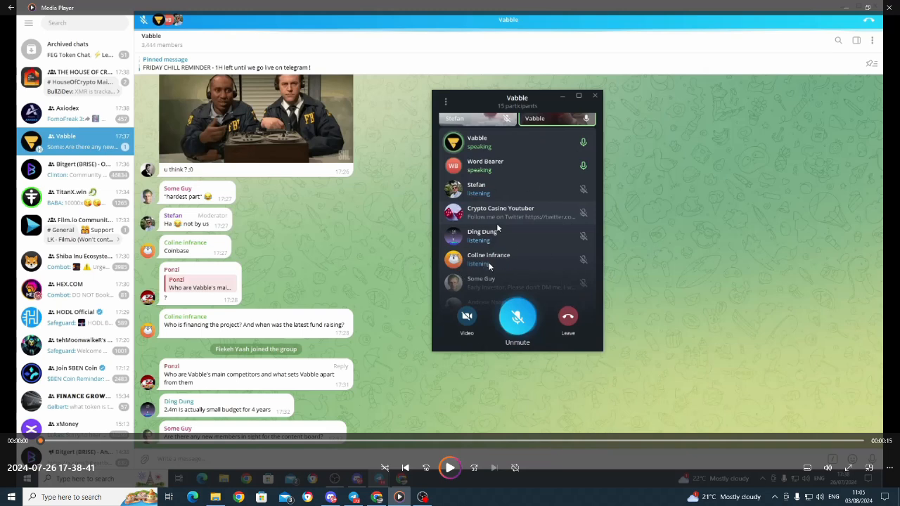
pyautogui.moveTo(286, 404)
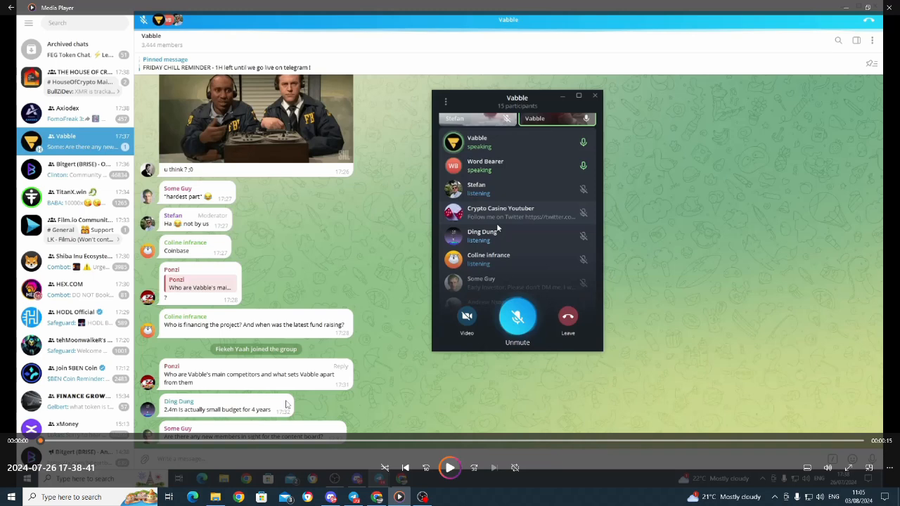
pyautogui.moveTo(353, 394)
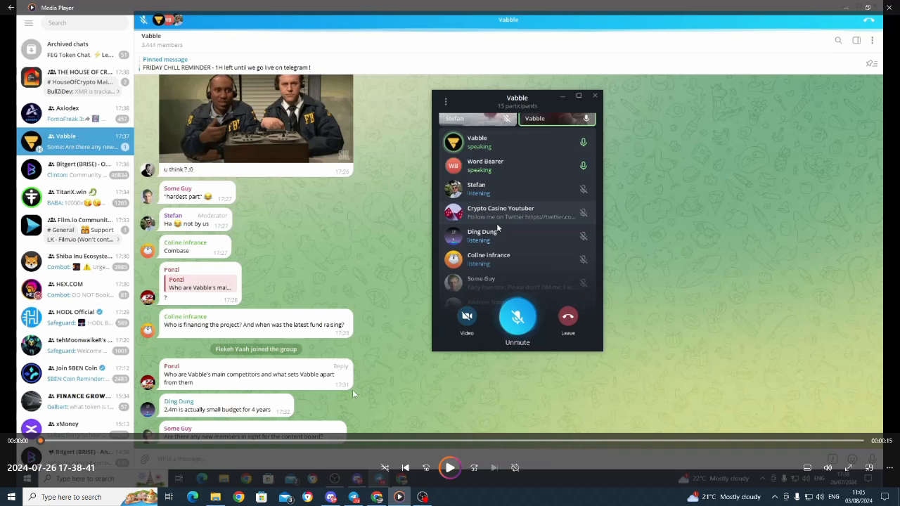
pyautogui.moveTo(364, 389)
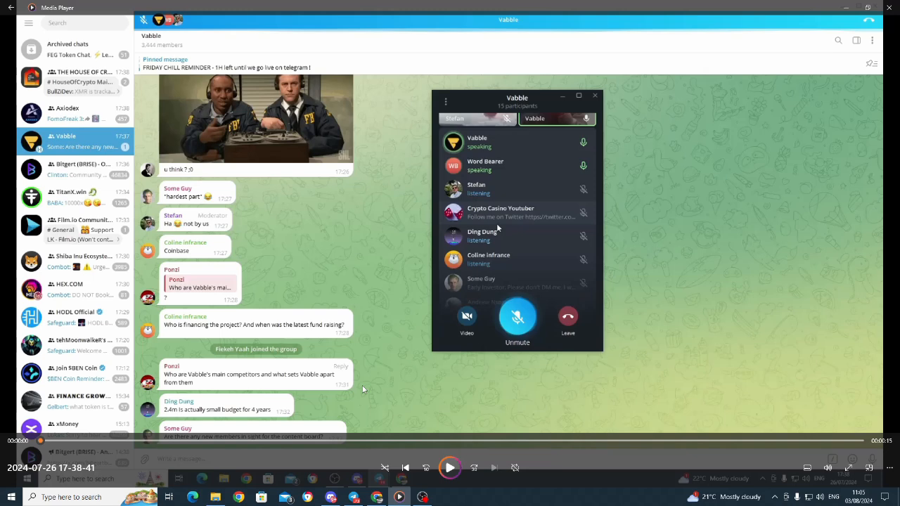
pyautogui.moveTo(380, 396)
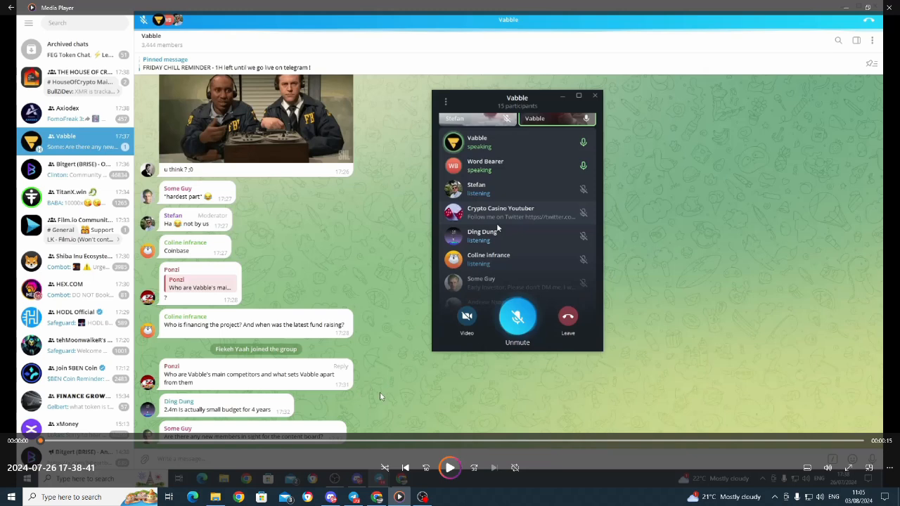
pyautogui.moveTo(400, 351)
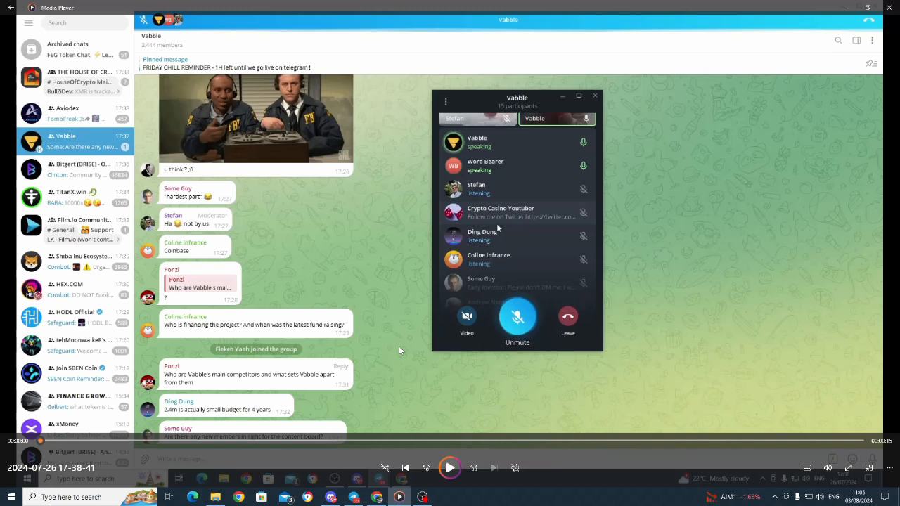
pyautogui.moveTo(261, 327)
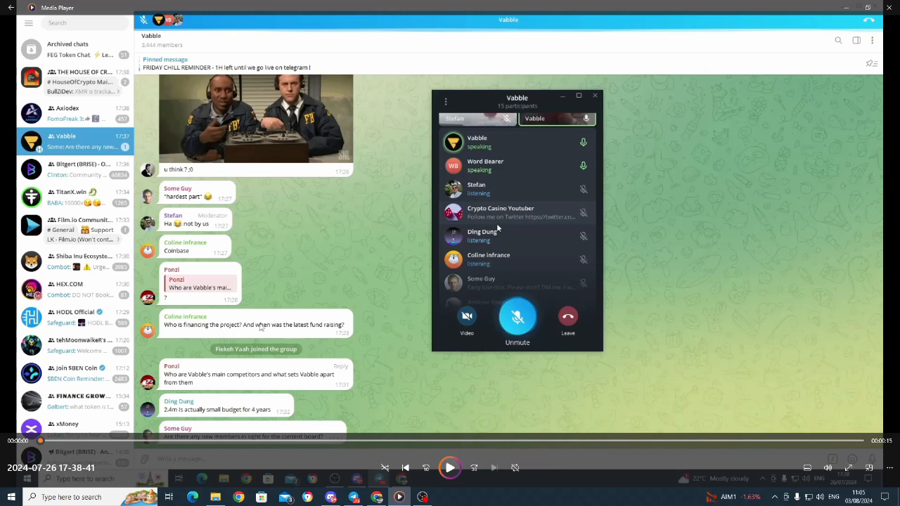
pyautogui.moveTo(473, 384)
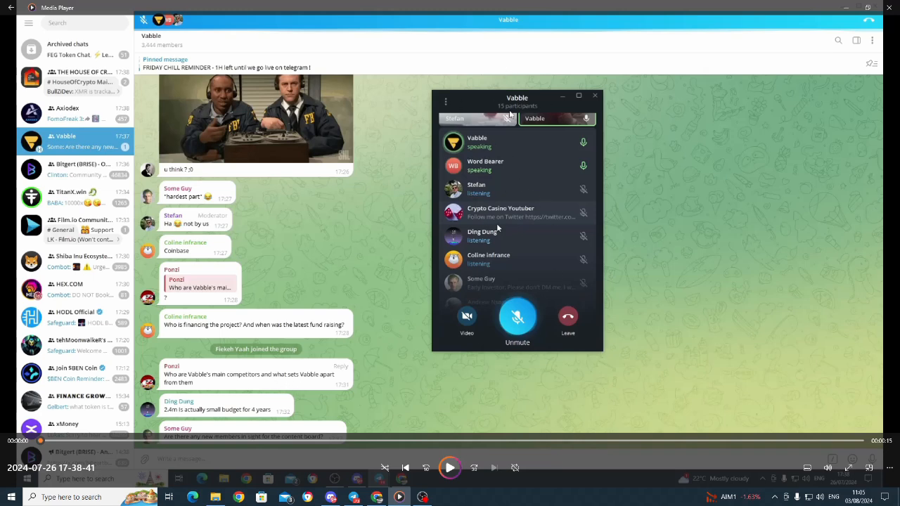
pyautogui.moveTo(486, 152)
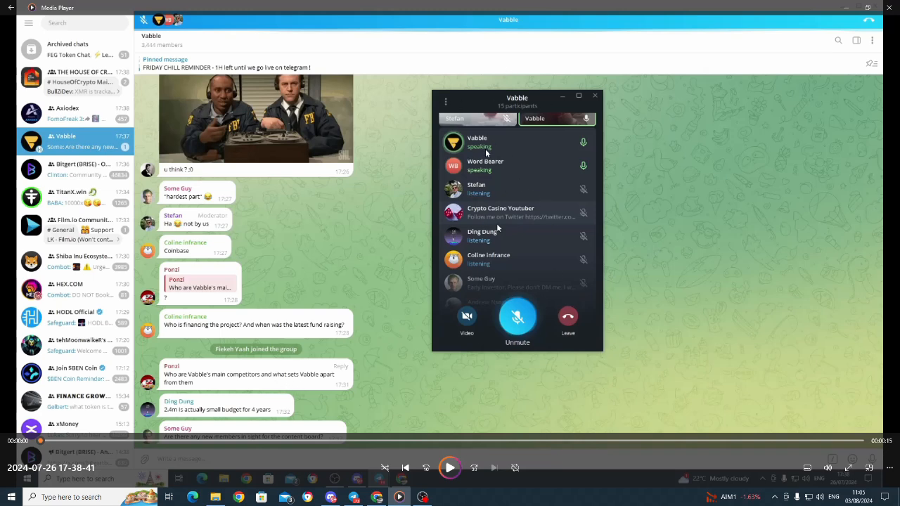
pyautogui.moveTo(462, 192)
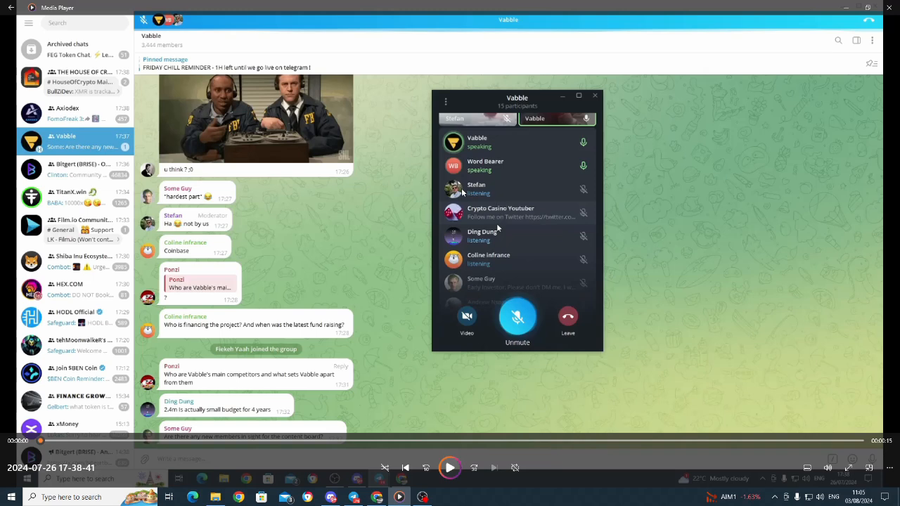
pyautogui.moveTo(700, 256)
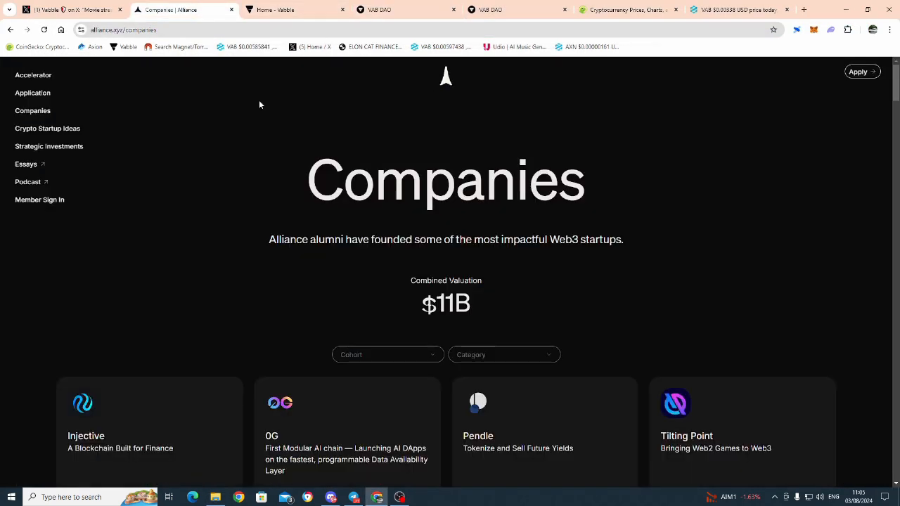
pyautogui.moveTo(331, 300)
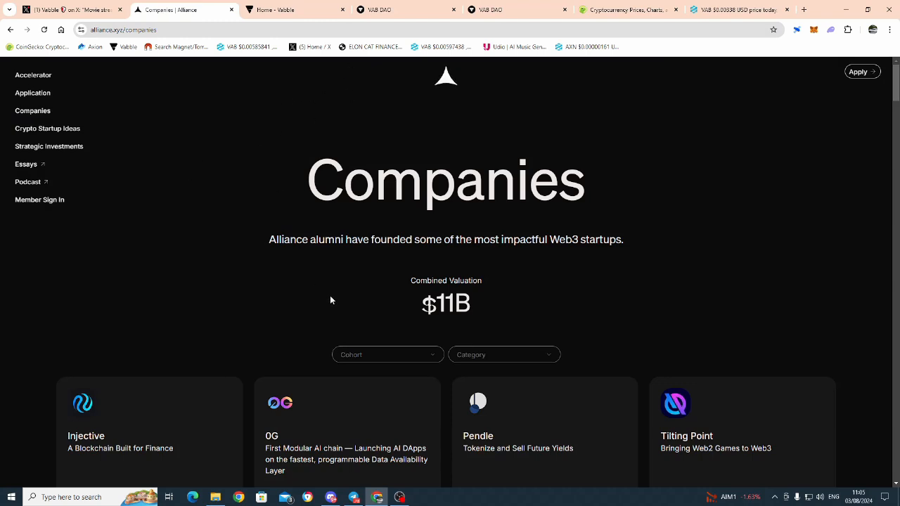
pyautogui.moveTo(423, 256)
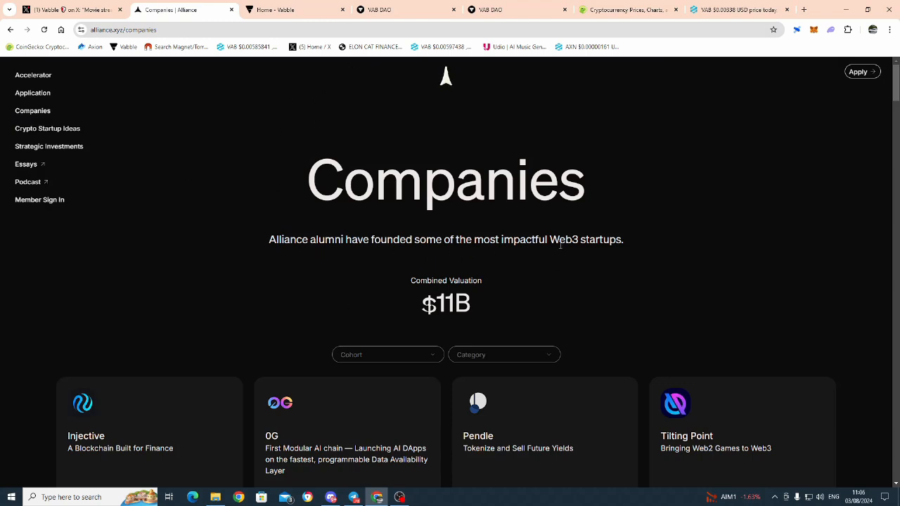
# Scroll through Alliance's alumni company cards, then switch to the CoinGecko prices tab.
pyautogui.scroll(-3)
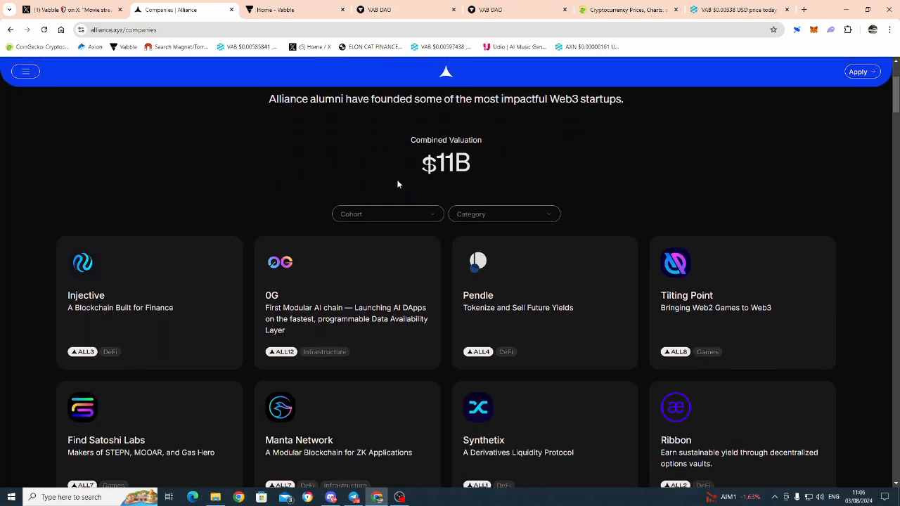
pyautogui.scroll(-3)
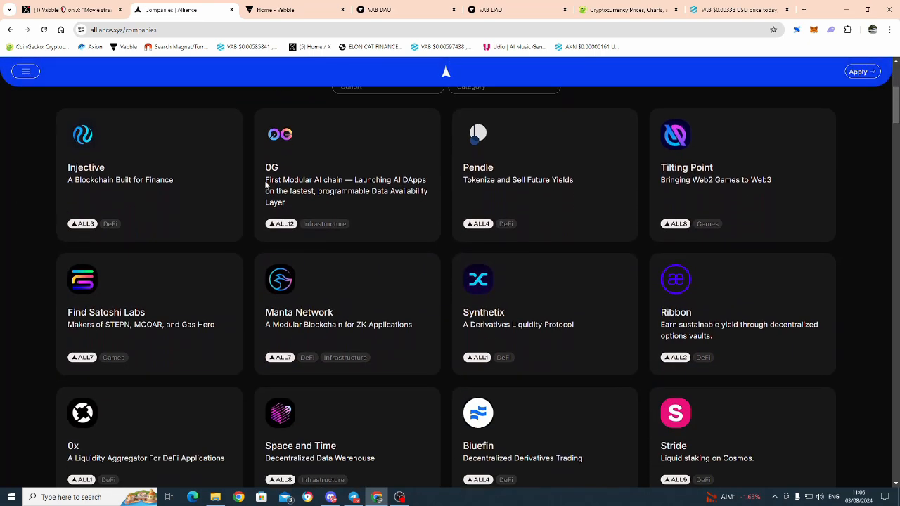
pyautogui.scroll(3)
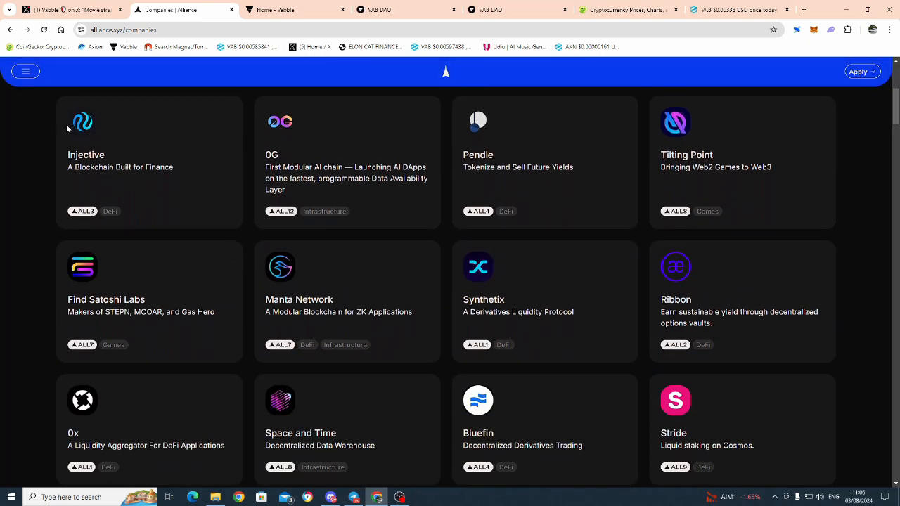
pyautogui.moveTo(330, 281)
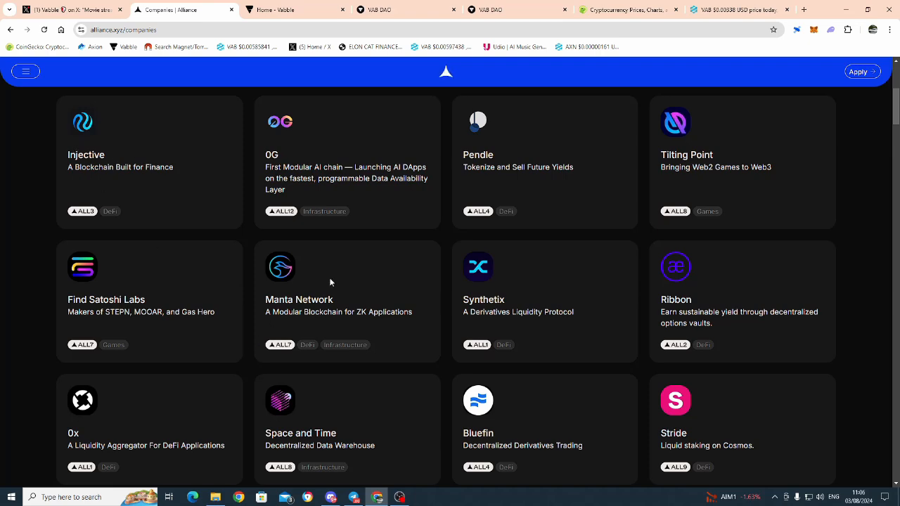
pyautogui.moveTo(481, 337)
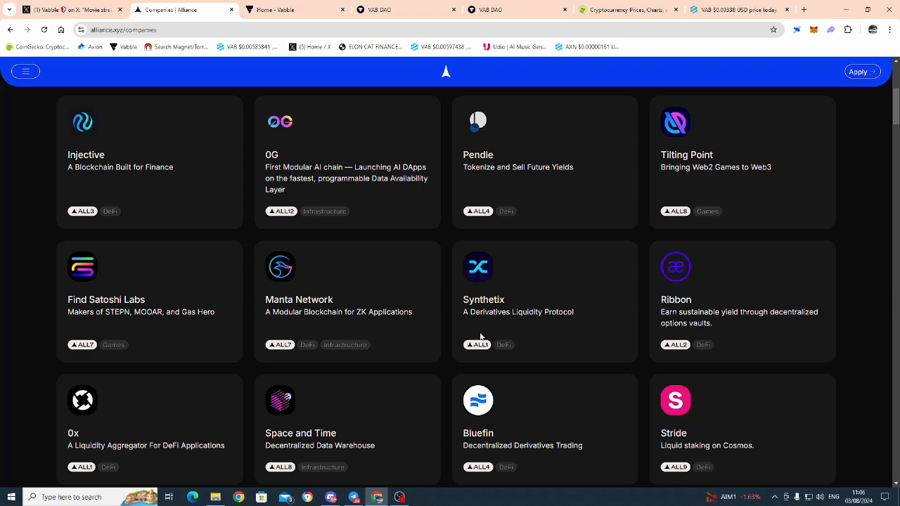
pyautogui.scroll(-3)
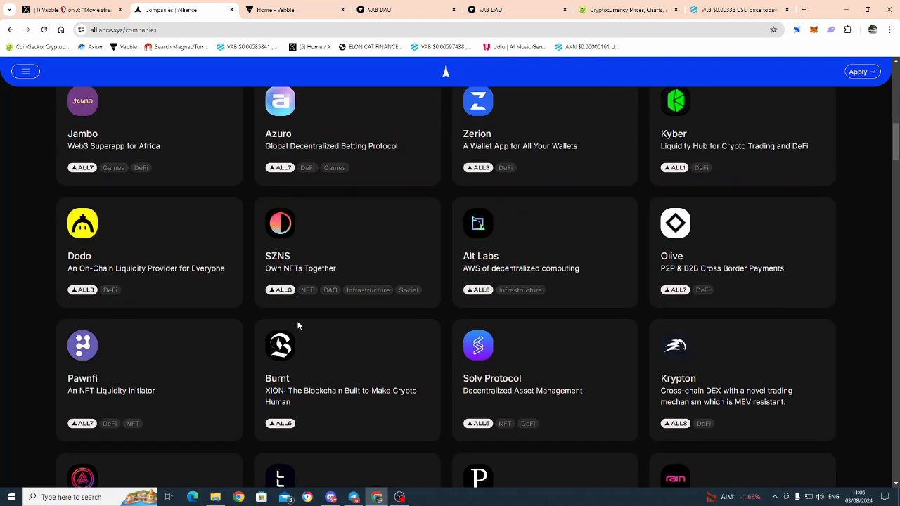
pyautogui.scroll(-3)
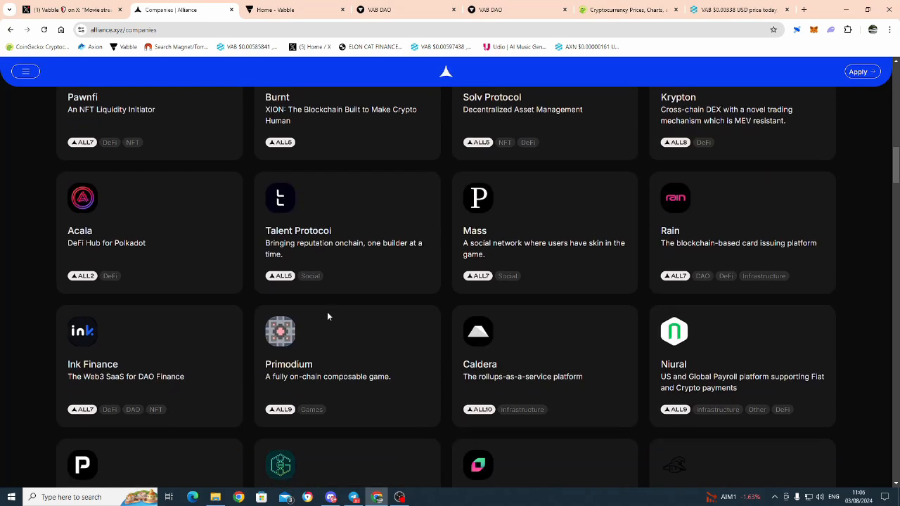
pyautogui.scroll(-3)
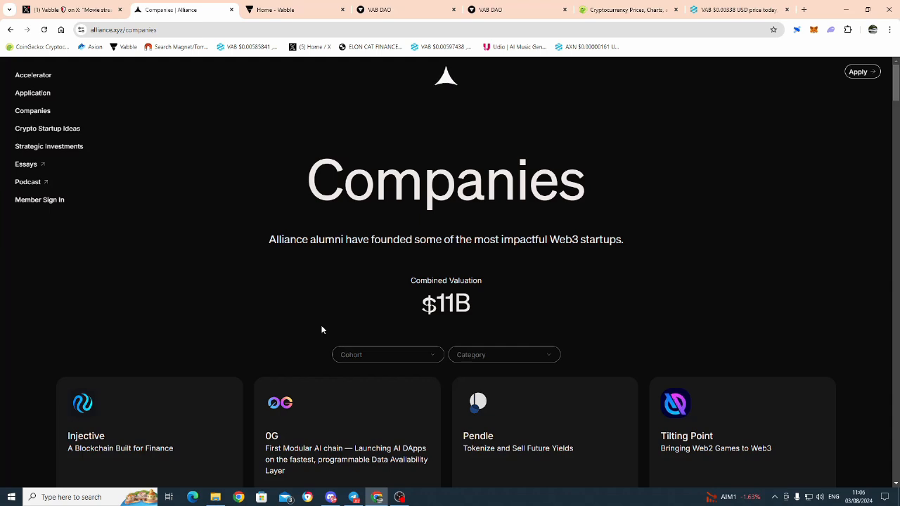
pyautogui.moveTo(207, 263)
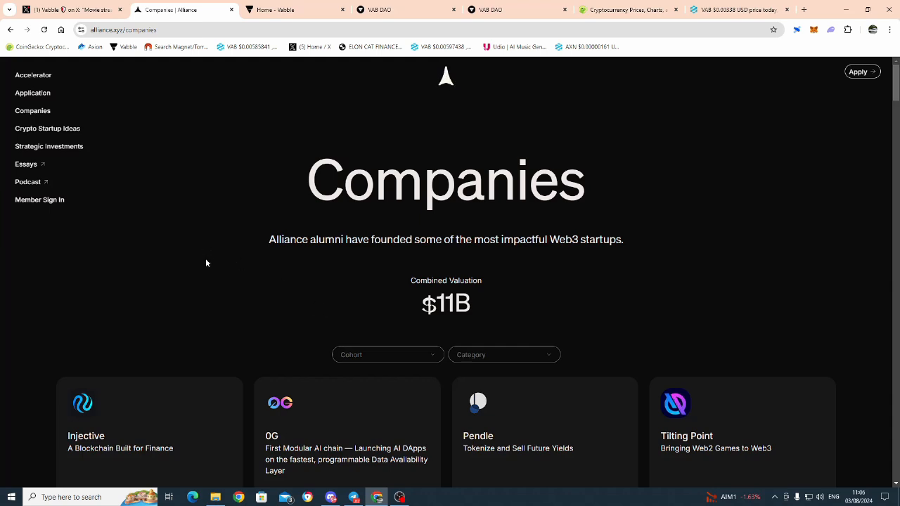
pyautogui.moveTo(329, 281)
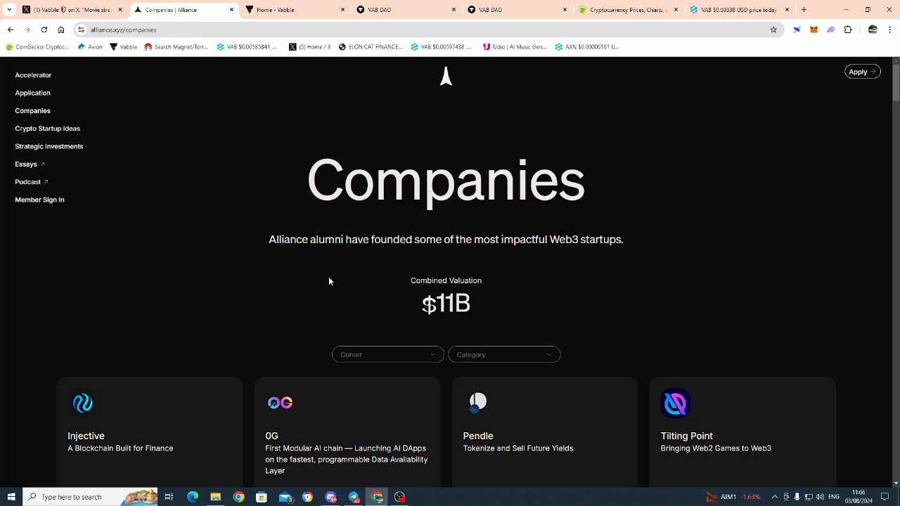
pyautogui.click(626, 10)
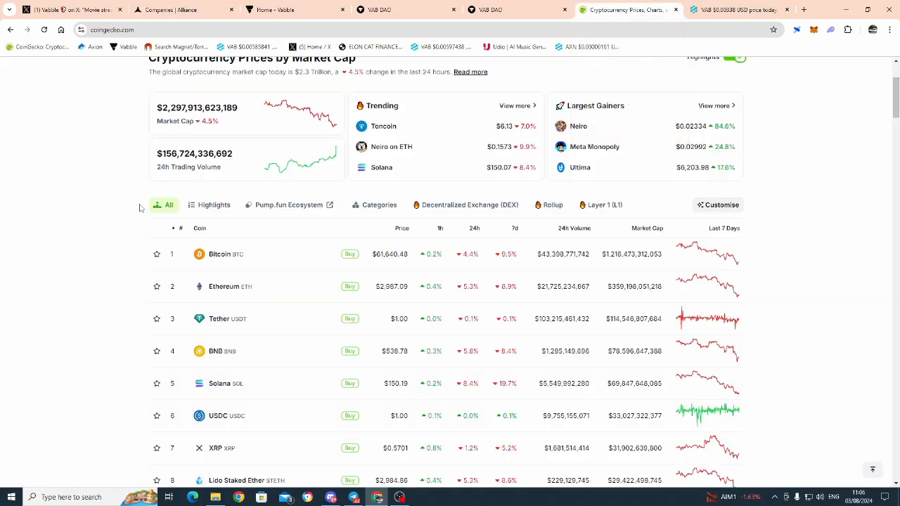
pyautogui.moveTo(286, 287)
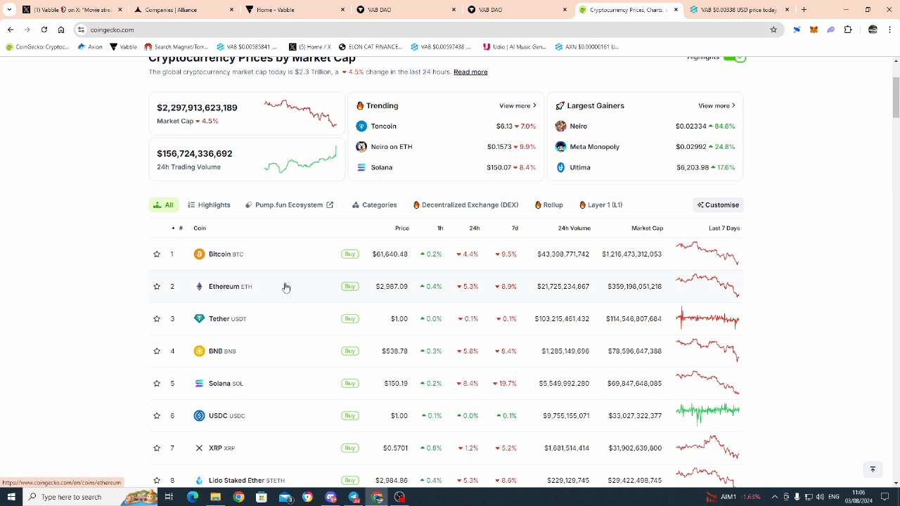
pyautogui.moveTo(400, 270)
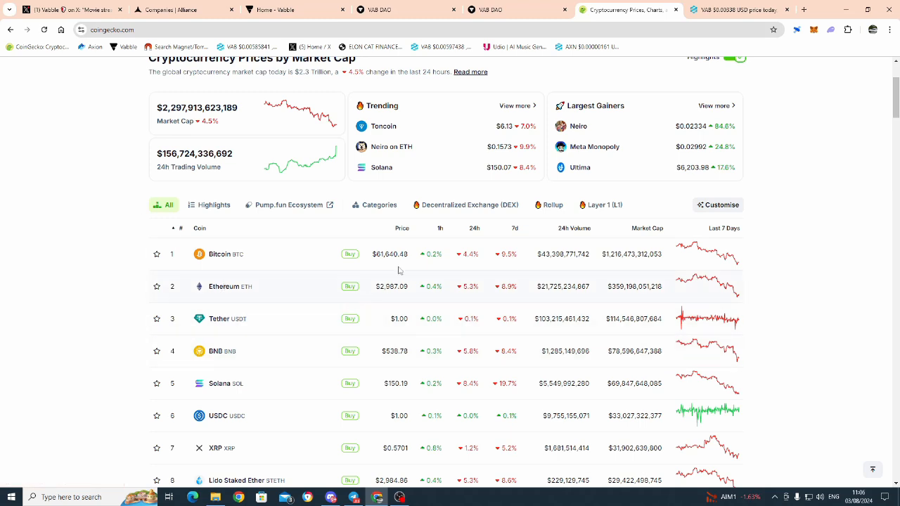
# Highlight Bitcoin's $61,640.48 price and scroll the coin table past Solana and back.
pyautogui.doubleClick(389, 254)
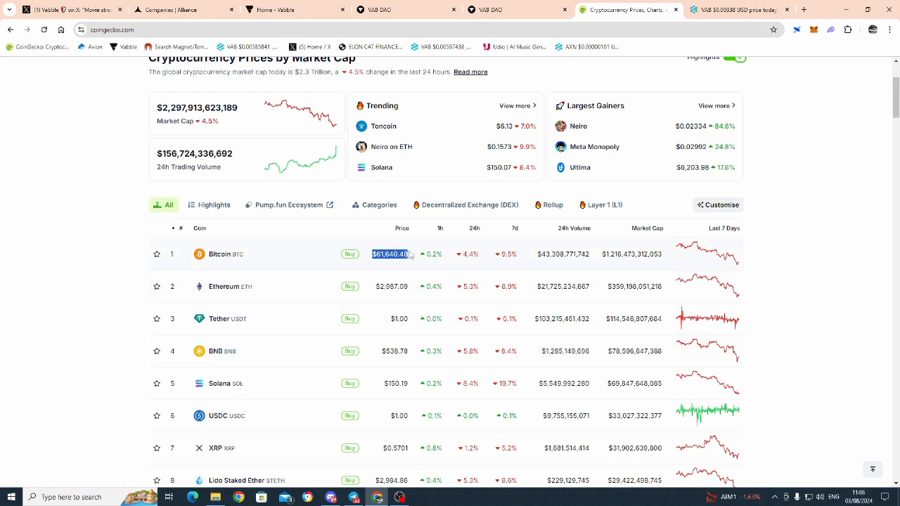
pyautogui.moveTo(508, 267)
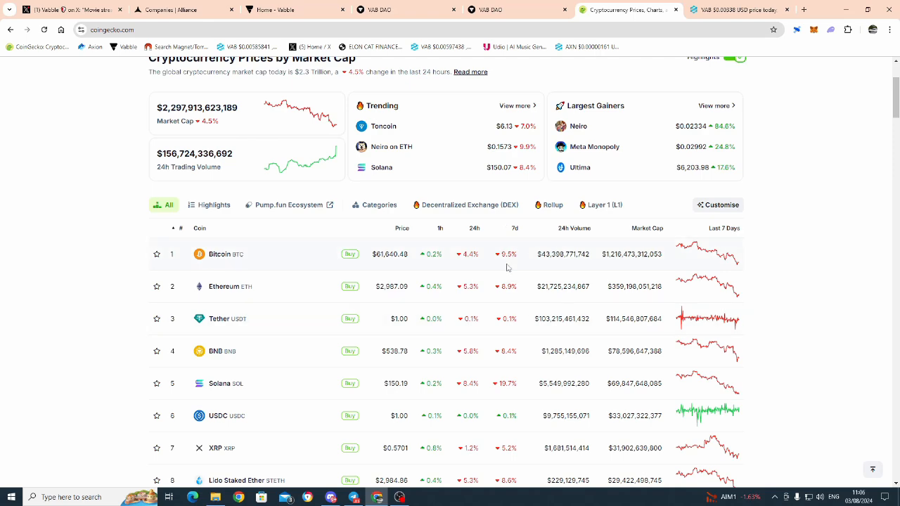
pyautogui.scroll(-3)
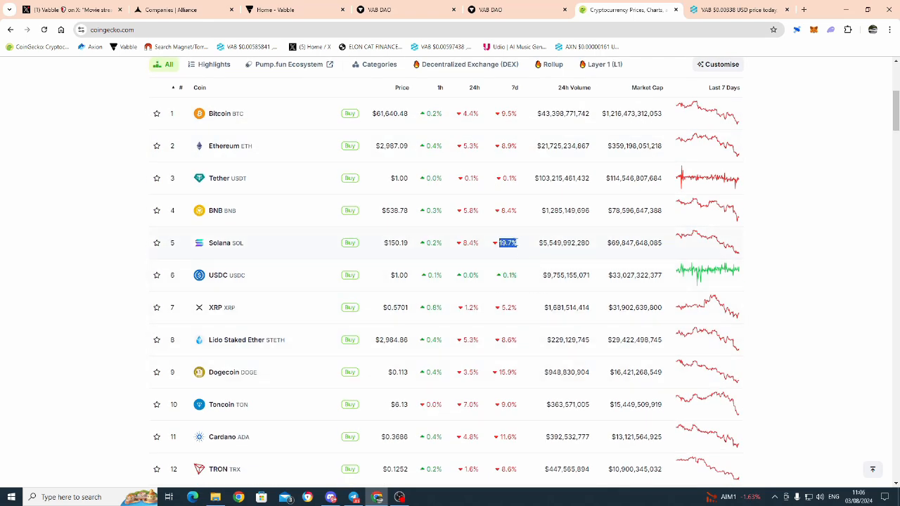
pyautogui.scroll(3)
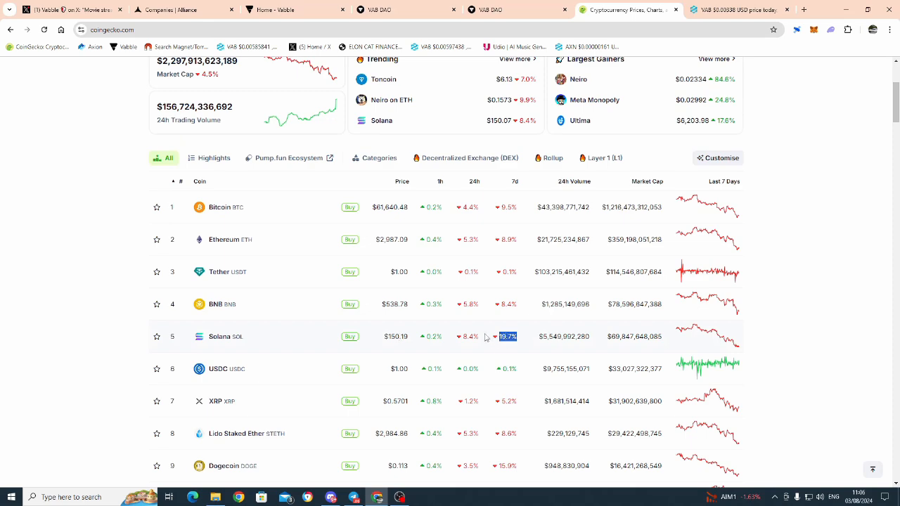
pyautogui.scroll(3)
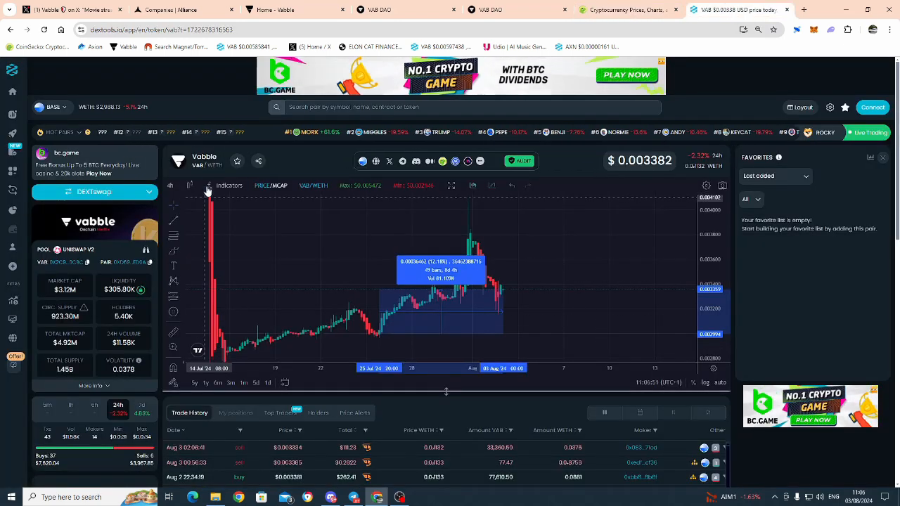
pyautogui.moveTo(206, 301)
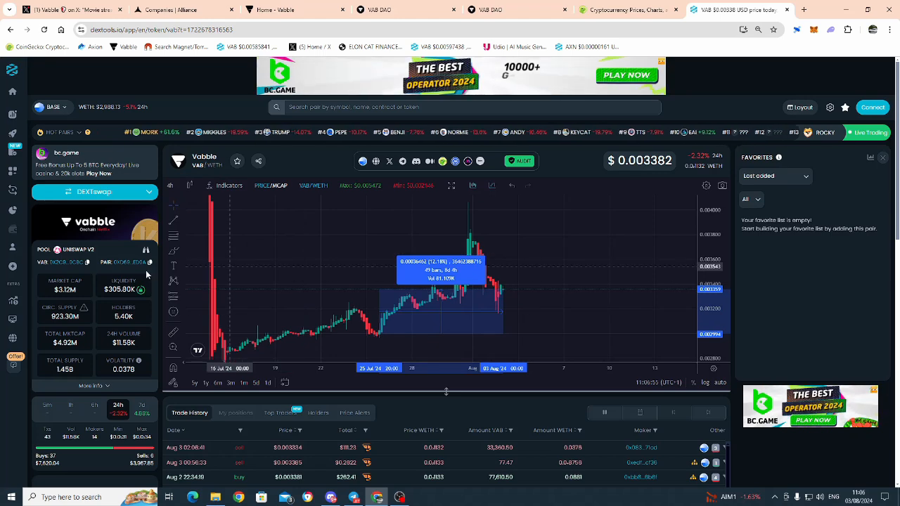
pyautogui.moveTo(204, 362)
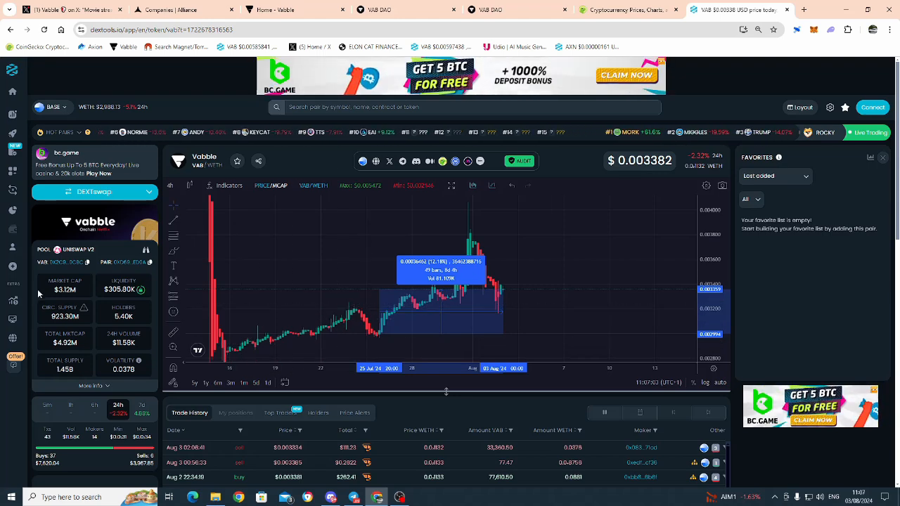
pyautogui.moveTo(203, 306)
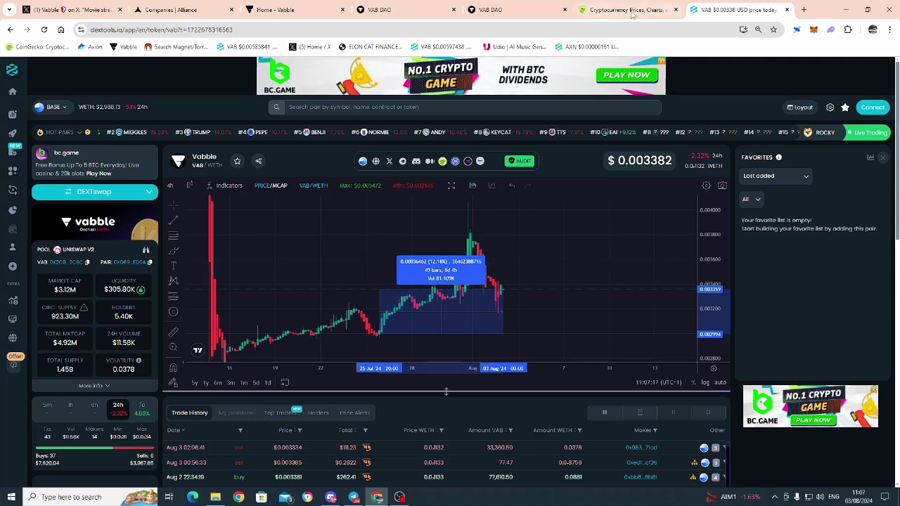
# Scroll the CoinGecko coin rankings down to around rank 34, near Aptos.
pyautogui.click(625, 10)
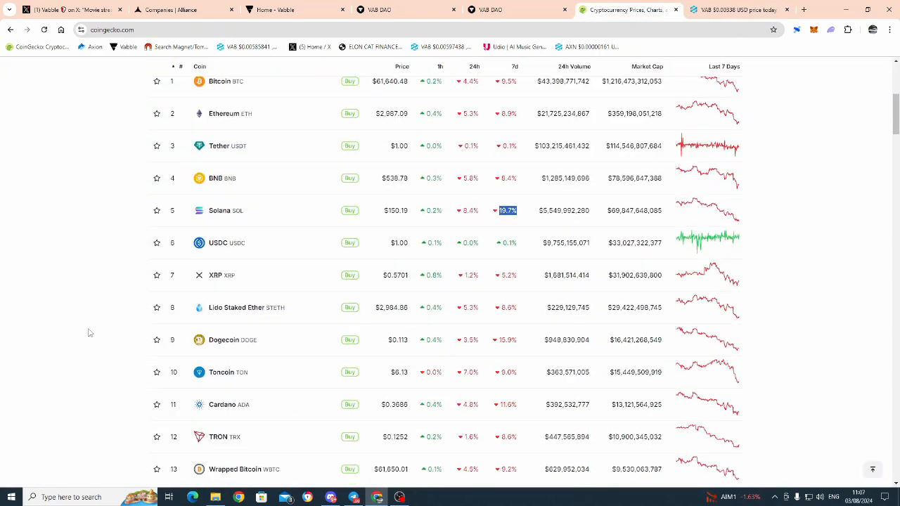
pyautogui.scroll(-3)
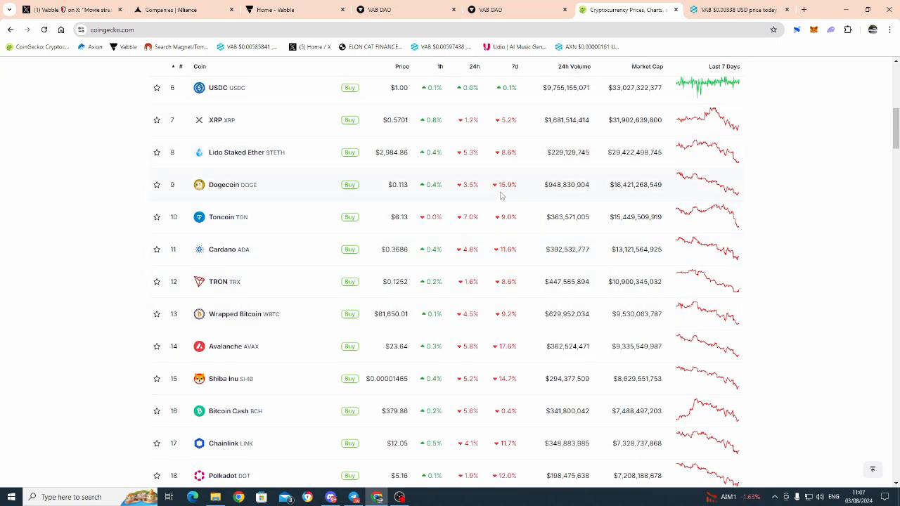
pyautogui.scroll(-3)
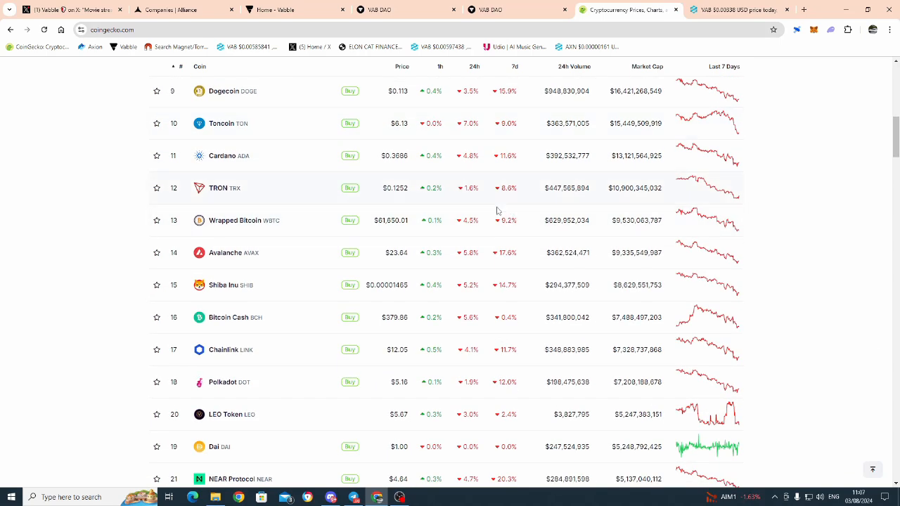
pyautogui.scroll(-3)
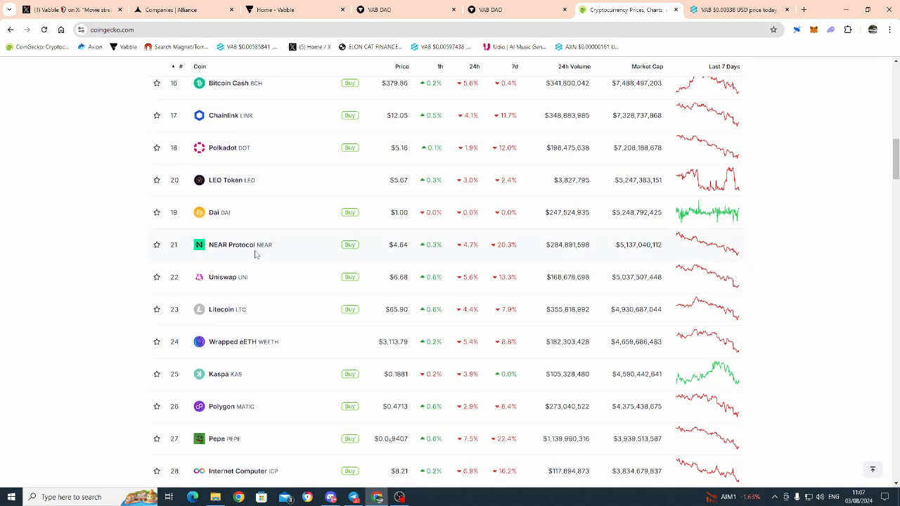
pyautogui.scroll(-3)
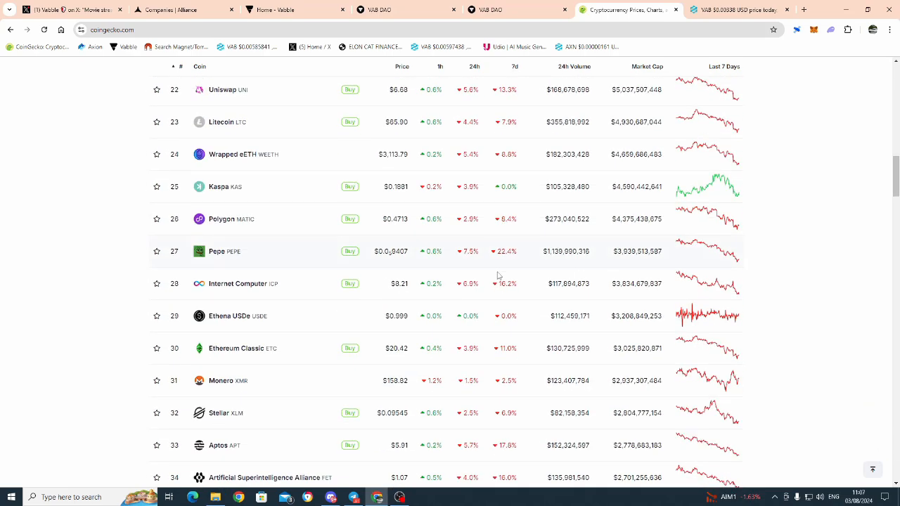
pyautogui.scroll(3)
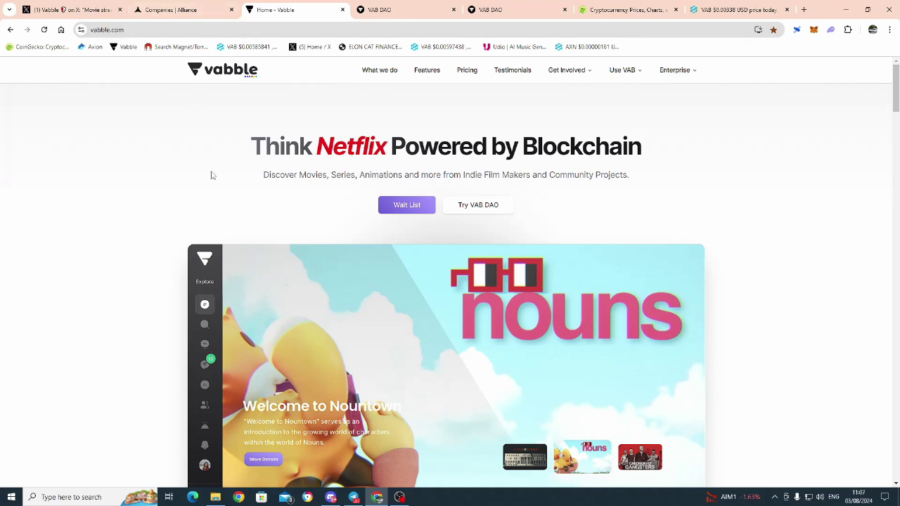
pyautogui.moveTo(241, 252)
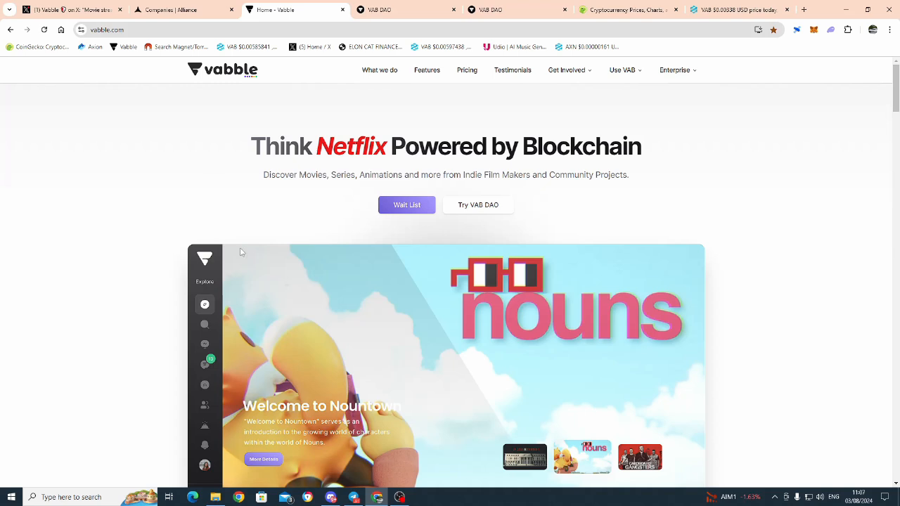
pyautogui.moveTo(264, 179)
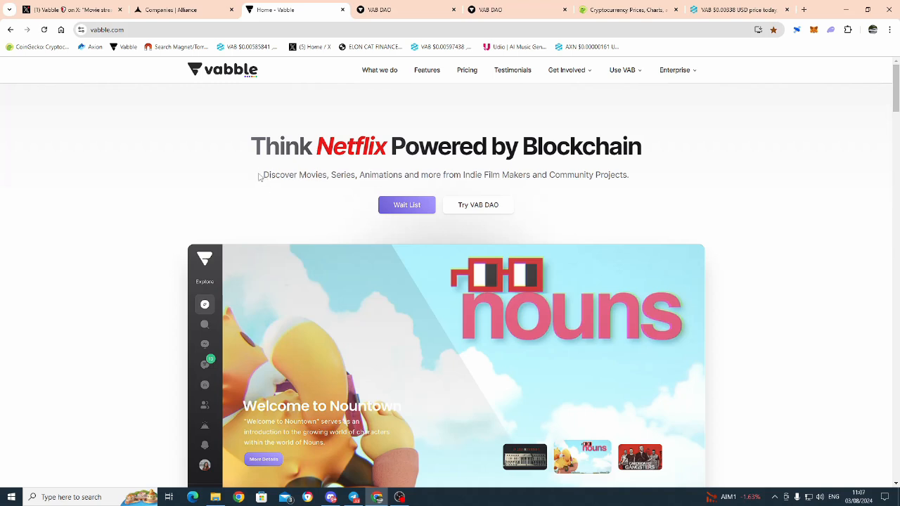
# Highlight the subtitle under the 'Think Netflix Powered by Blockchain' headline on Vabble's homepage.
pyautogui.tripleClick(445, 175)
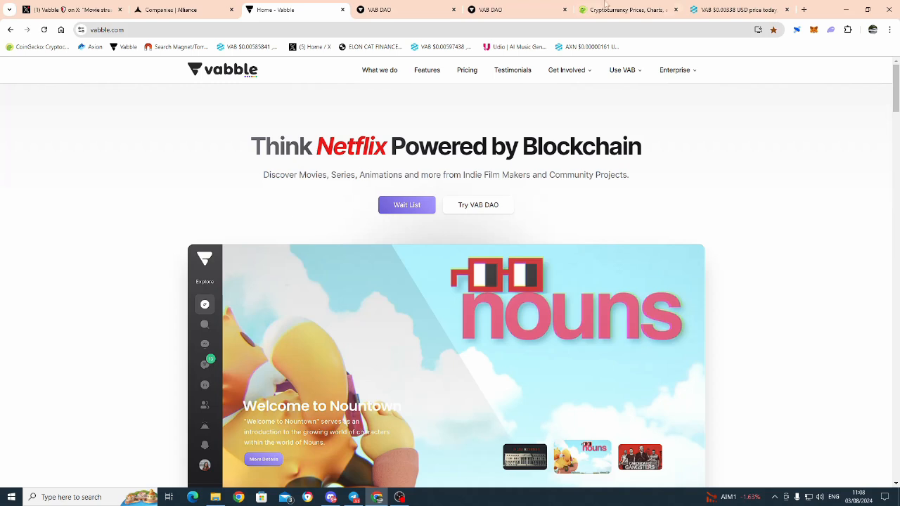
pyautogui.moveTo(322, 216)
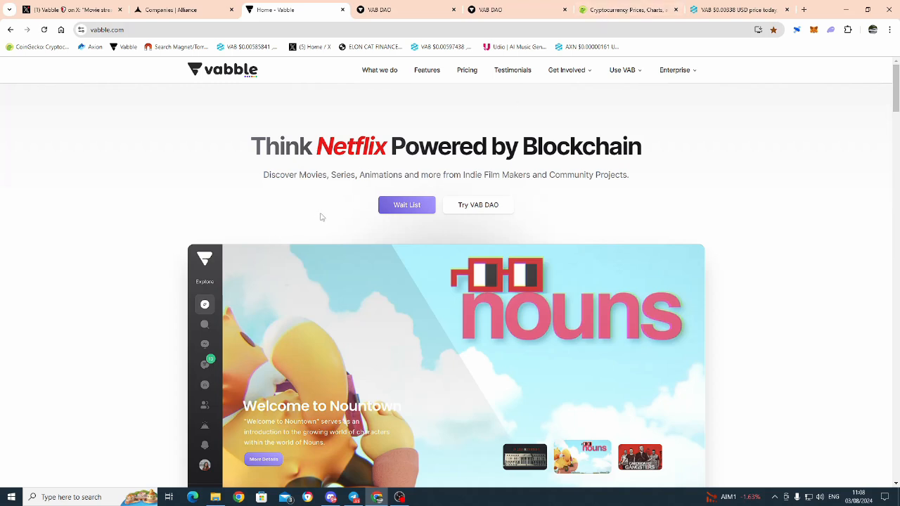
pyautogui.moveTo(354, 177)
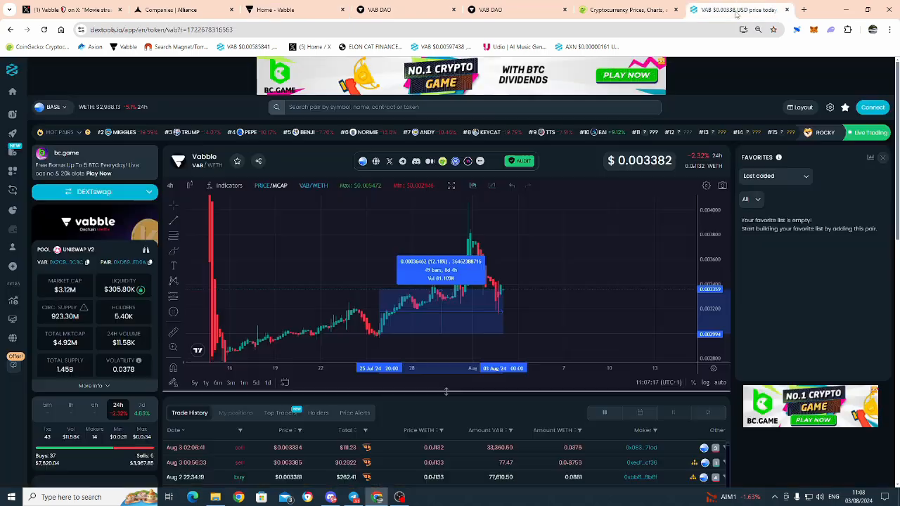
# Scroll to the VAB pair's Trade History, highlight one buy amount, then return to Vabble.
pyautogui.scroll(-3)
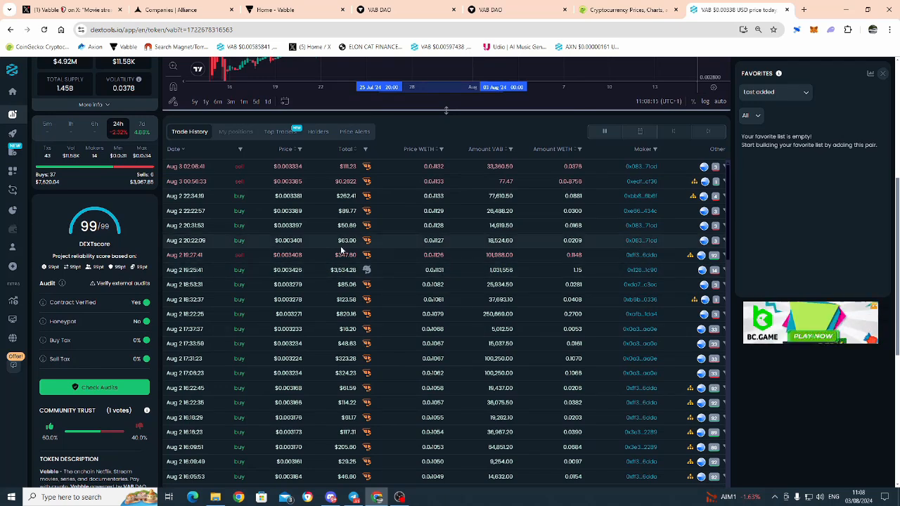
pyautogui.doubleClick(347, 241)
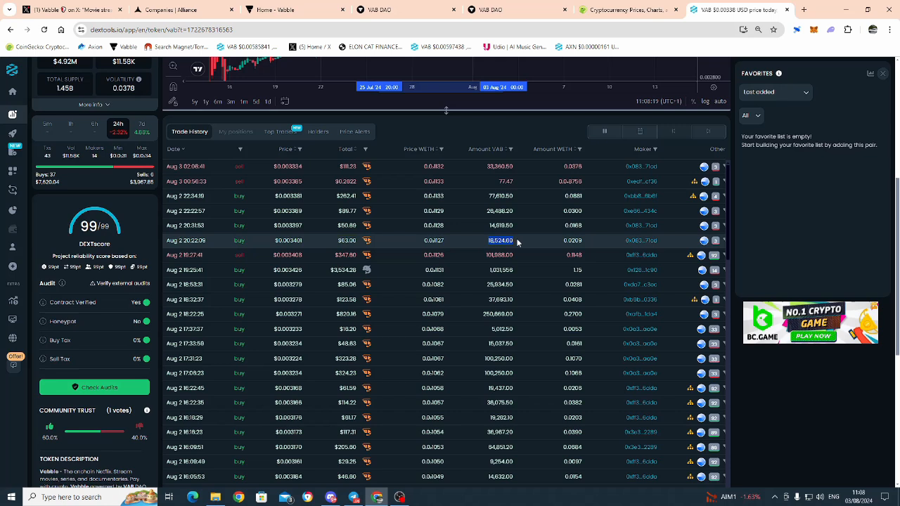
pyautogui.moveTo(527, 246)
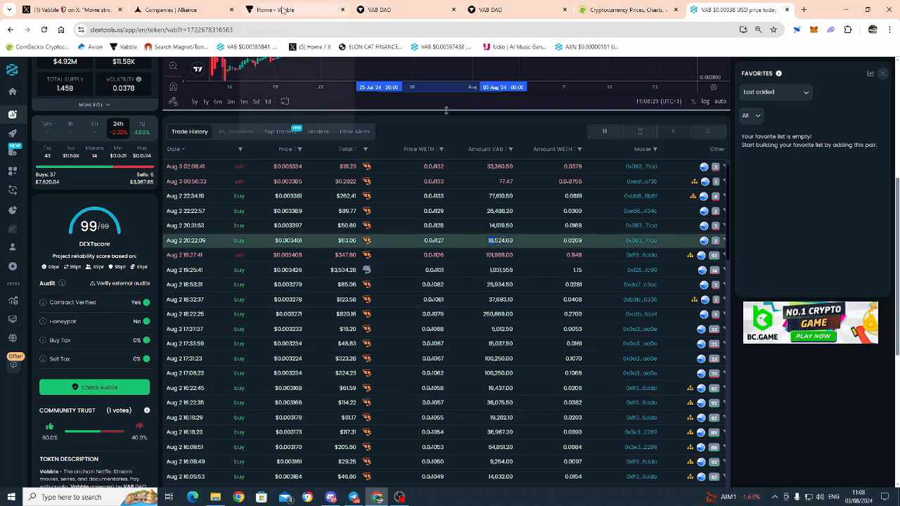
pyautogui.click(275, 9)
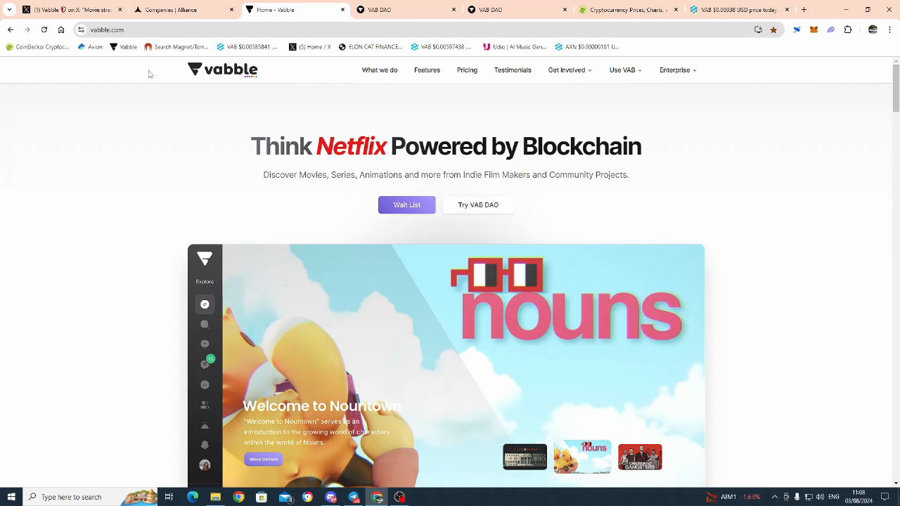
pyautogui.moveTo(149, 74)
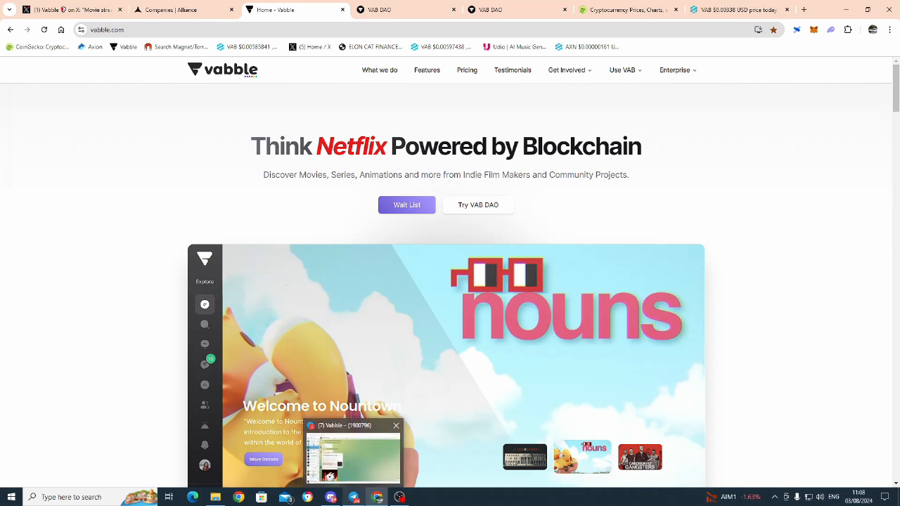
pyautogui.click(330, 497)
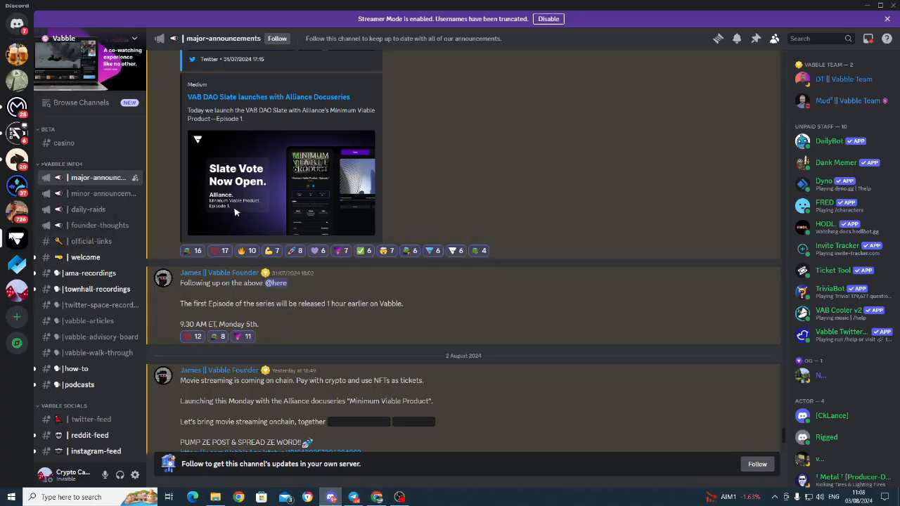
pyautogui.moveTo(280, 300)
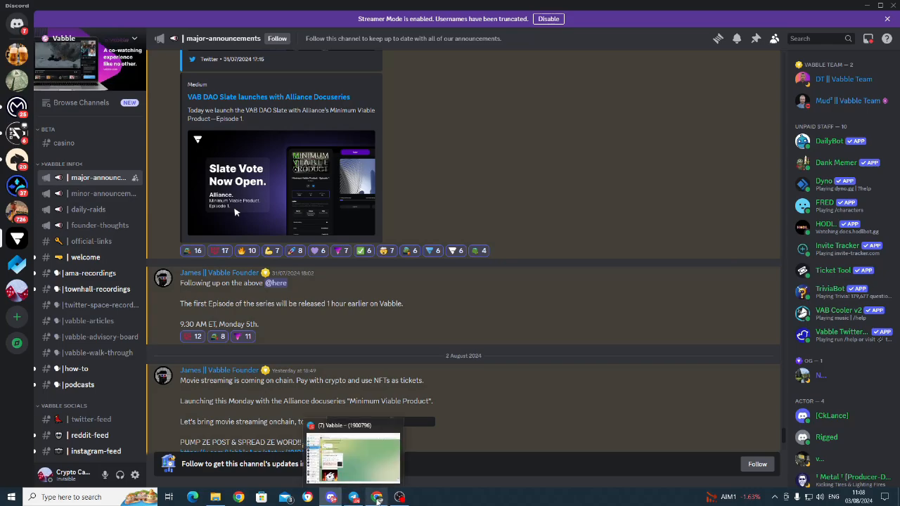
pyautogui.click(352, 457)
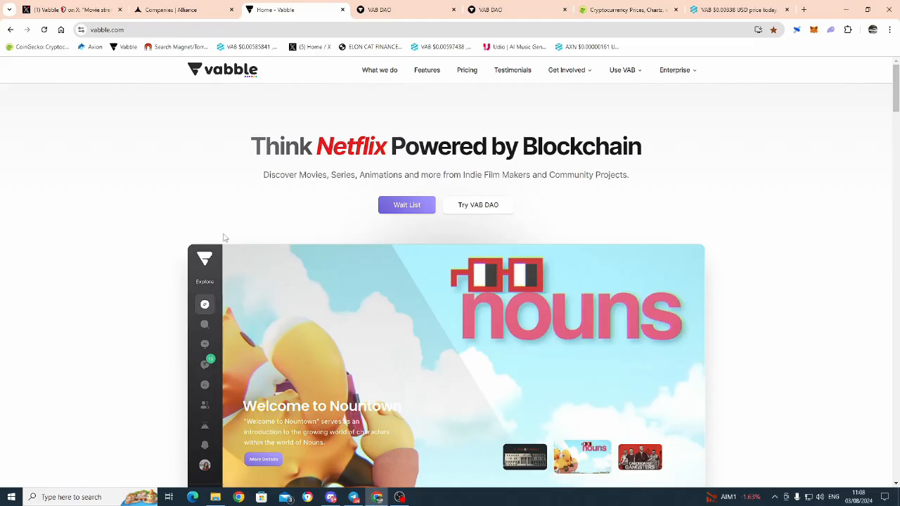